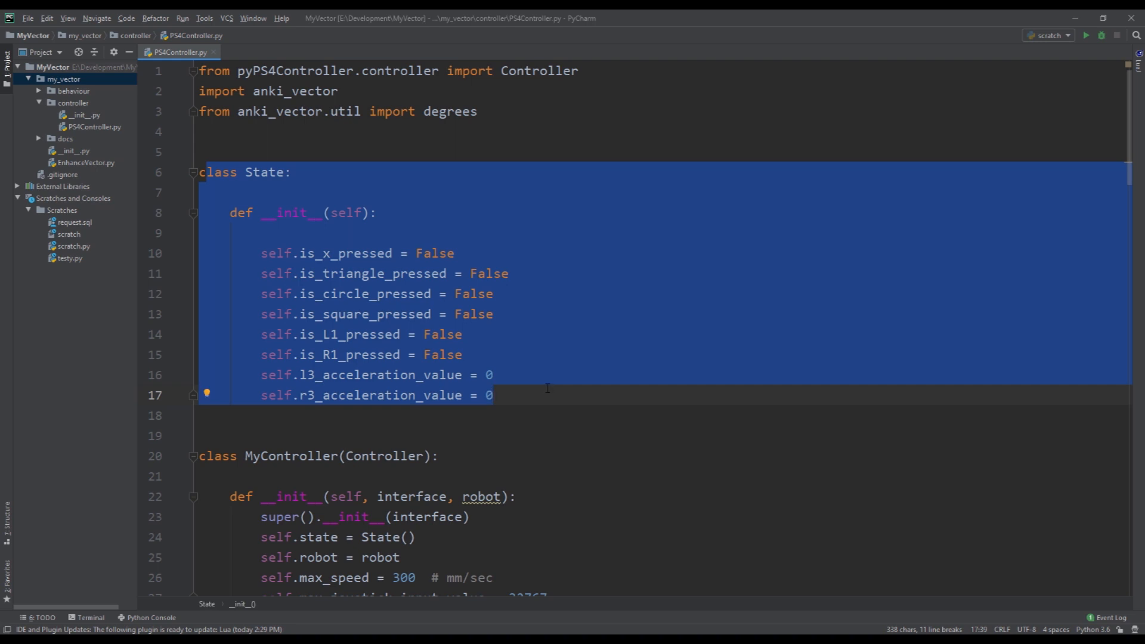
mouse_move(327, 277)
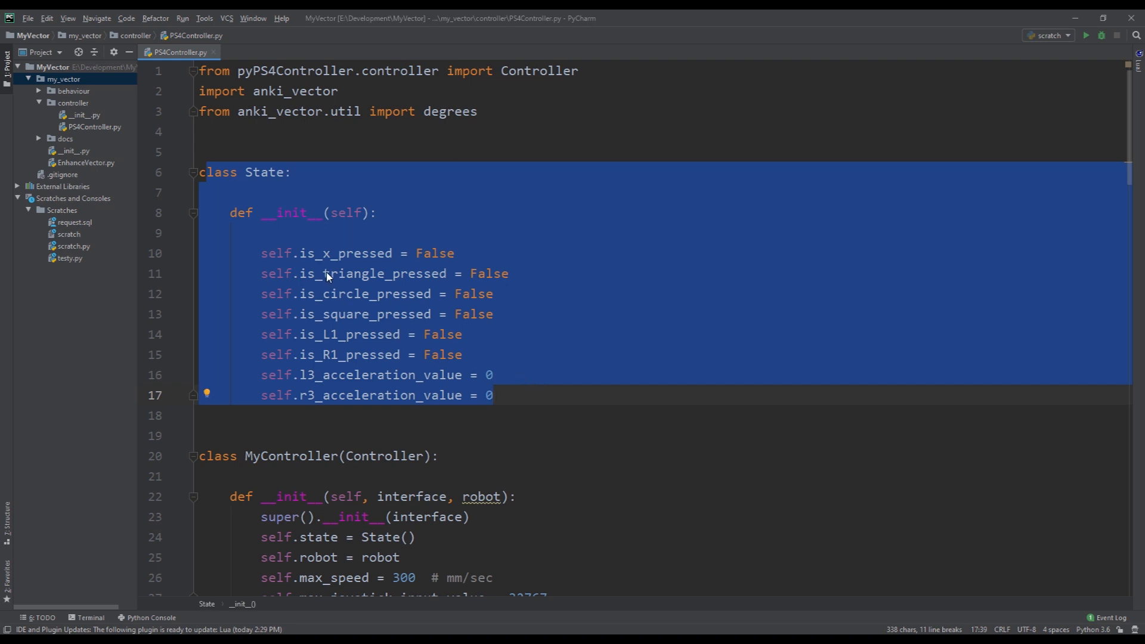
- Expand __update_motor_state and highlight its set_wheel_motors call and right_mm_per_sec argument
left_click(306, 253)
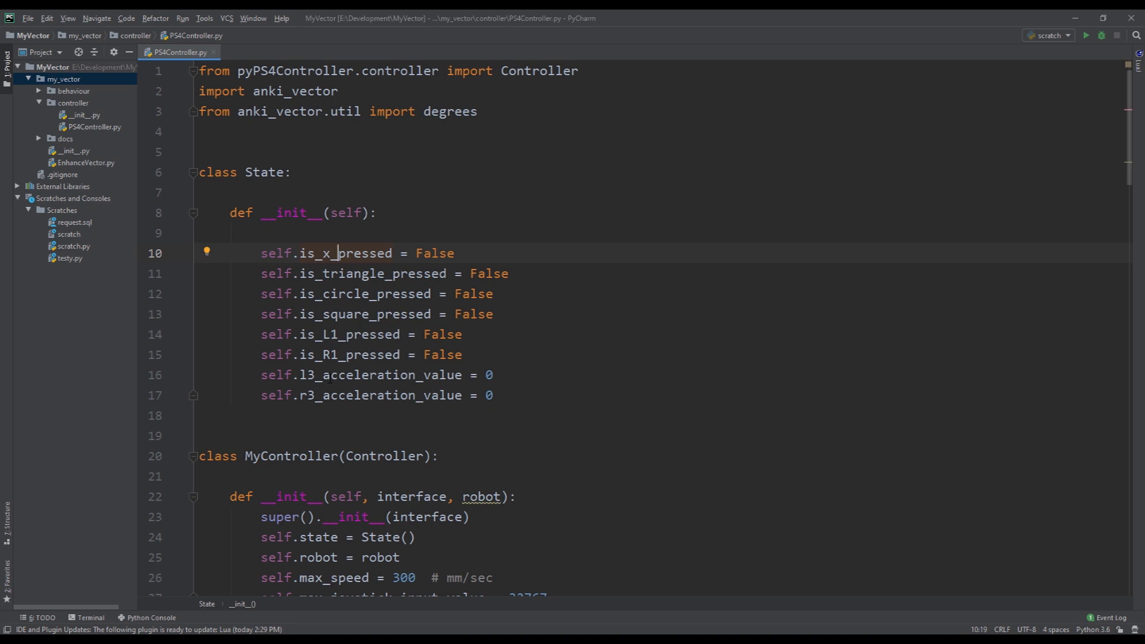
mouse_move(487, 254)
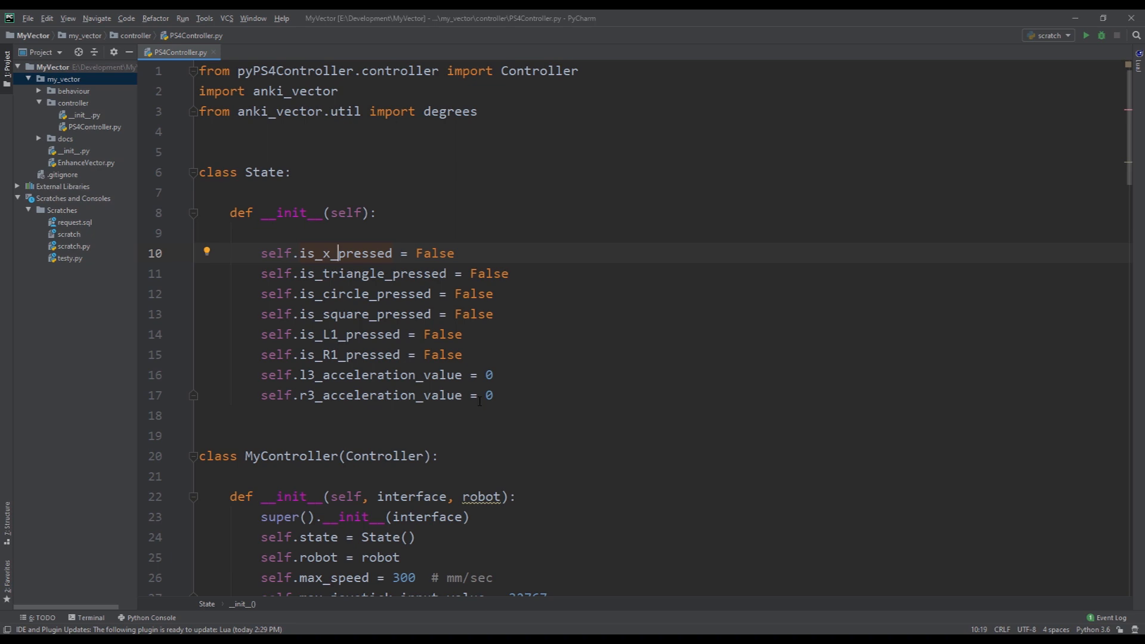
scroll("down", 3)
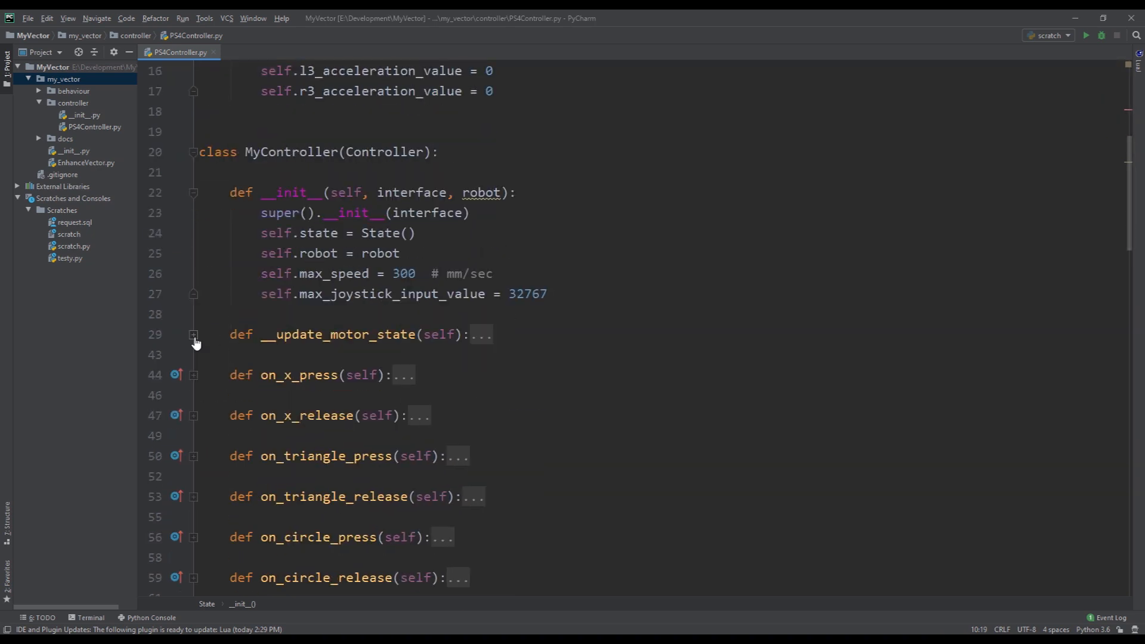
left_click(193, 335)
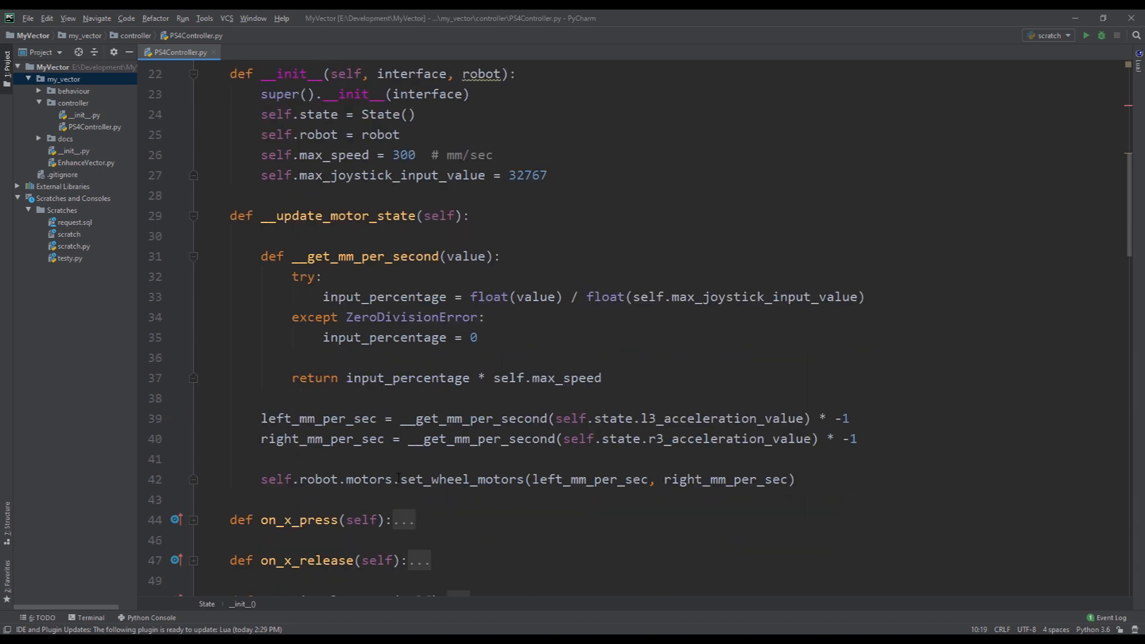
double_click(461, 479)
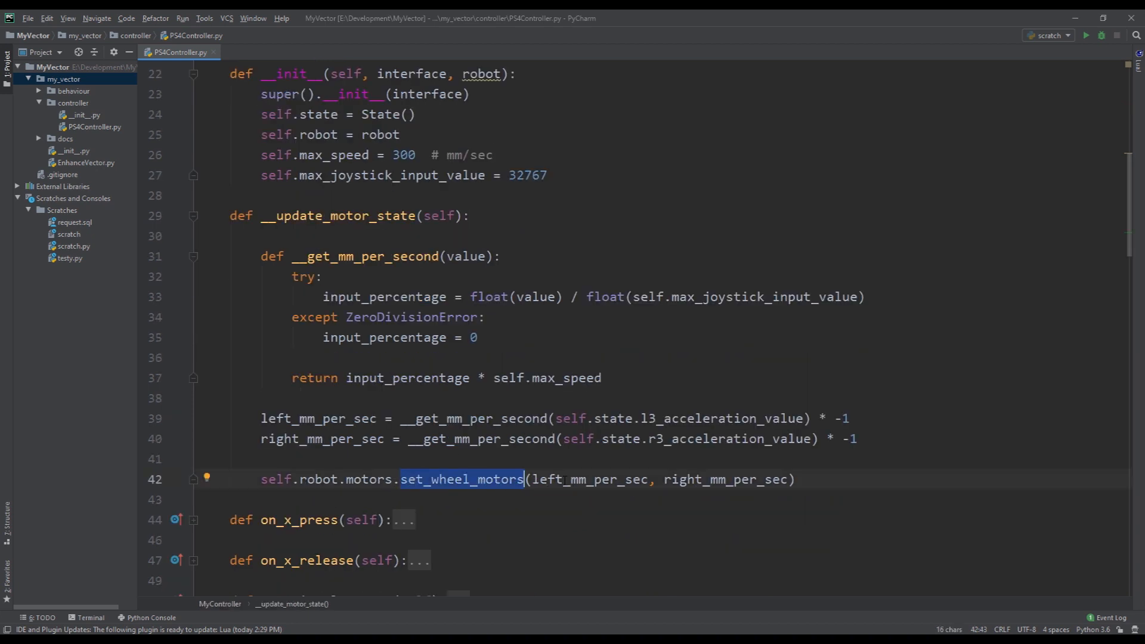
double_click(727, 479)
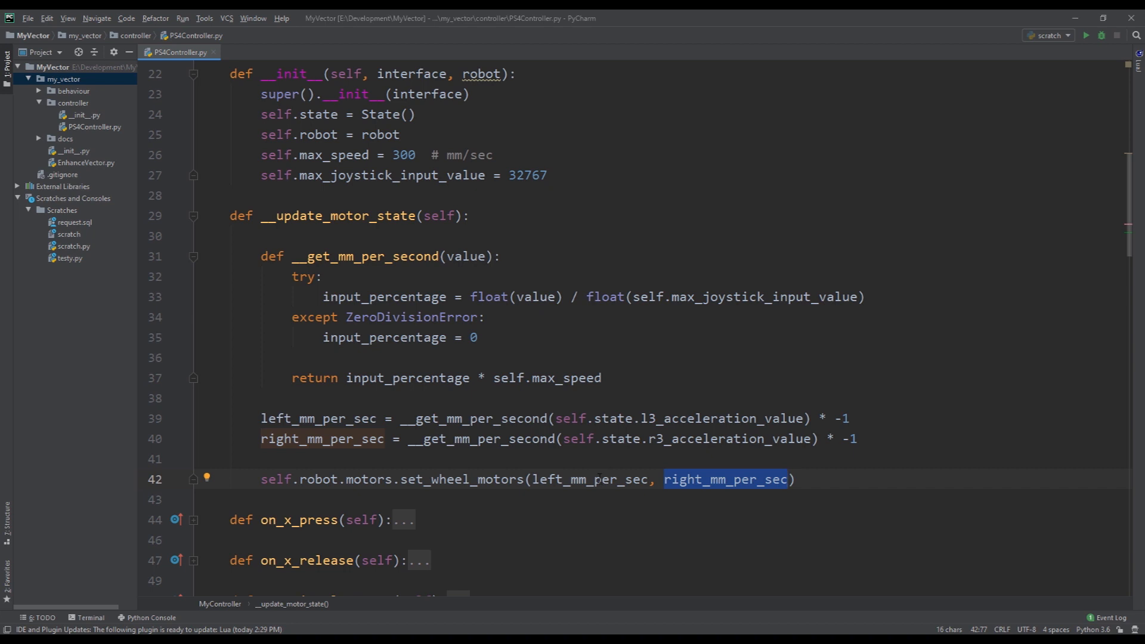
scroll("up", 3)
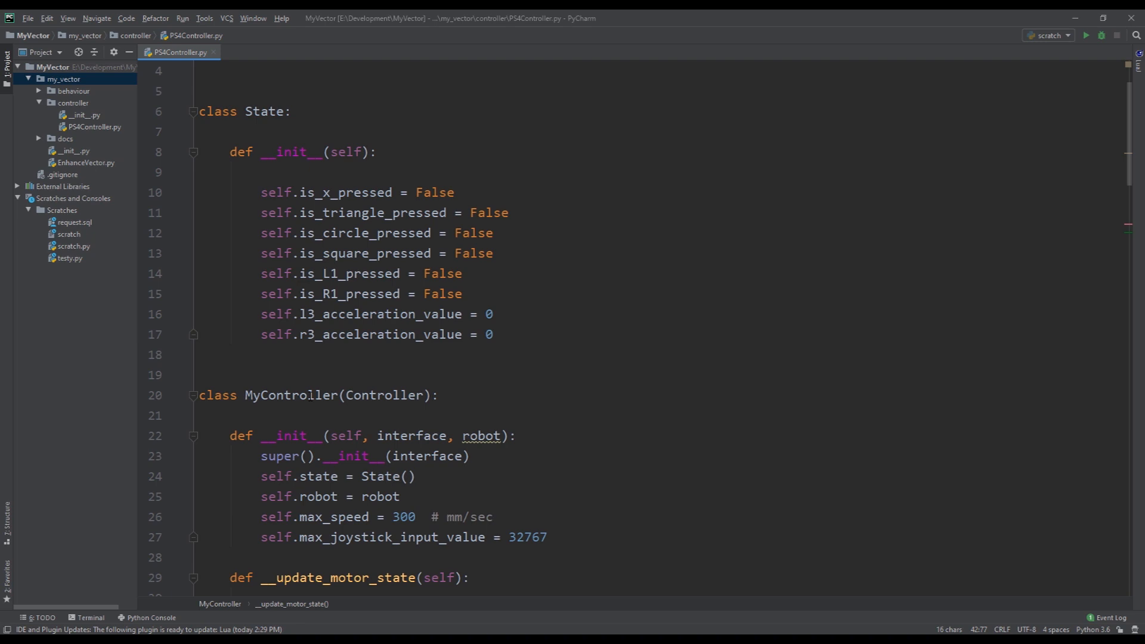
double_click(287, 395)
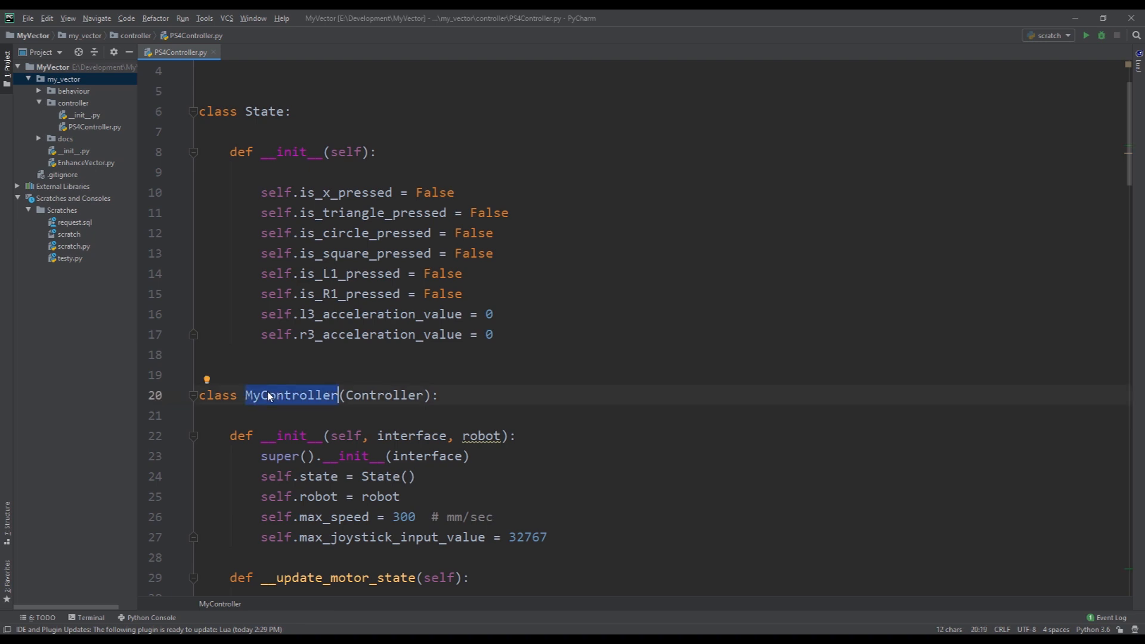
mouse_move(285, 393)
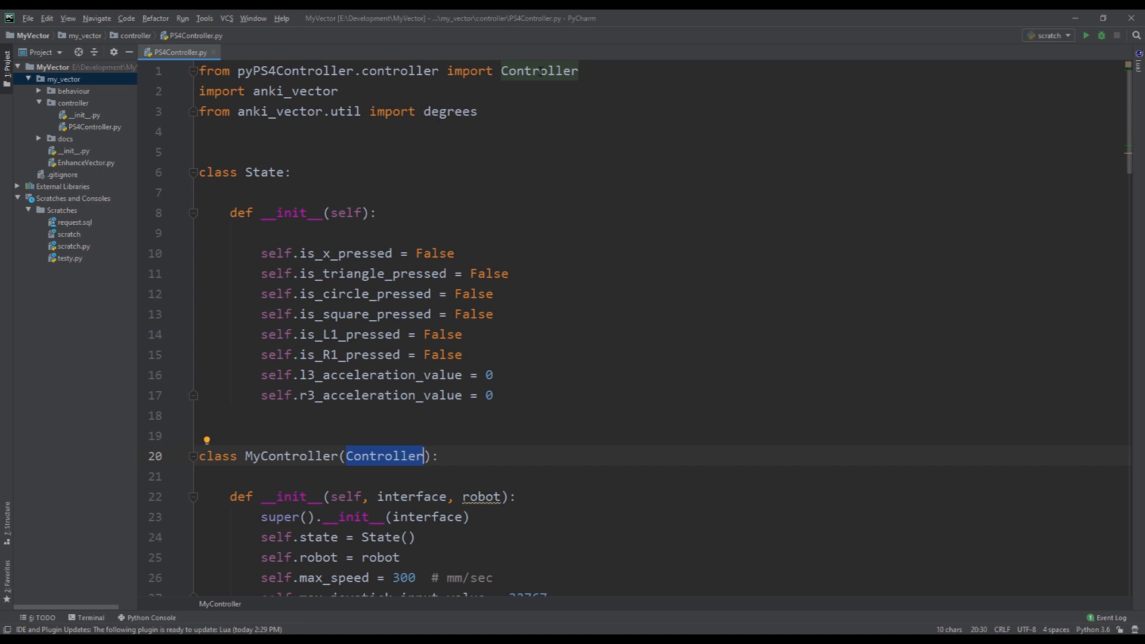
left_click(539, 71)
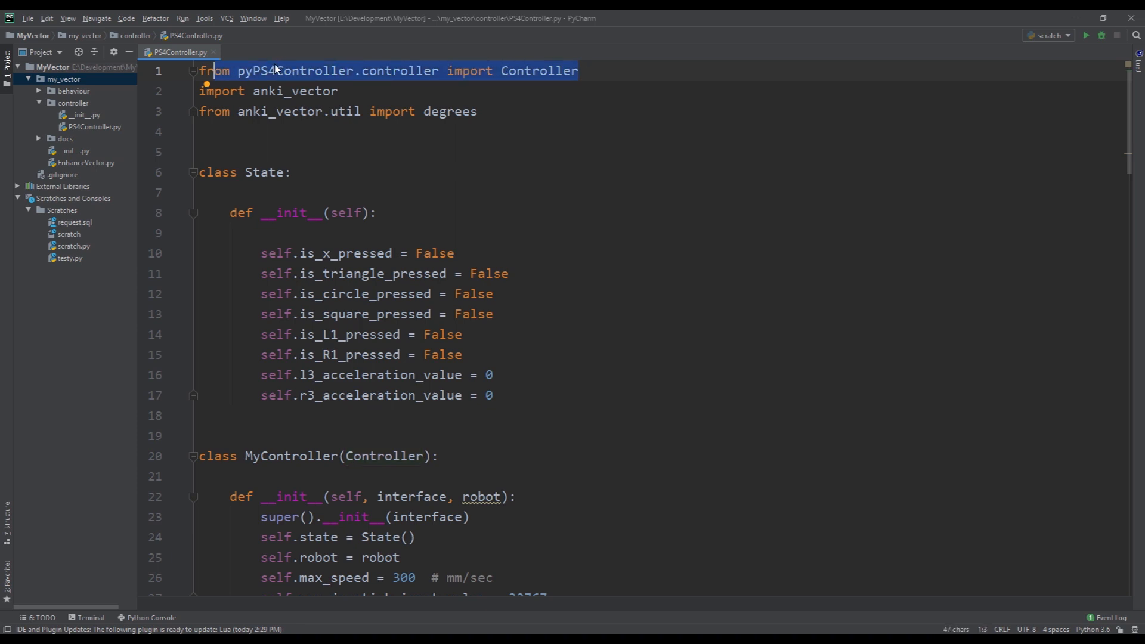
mouse_move(327, 74)
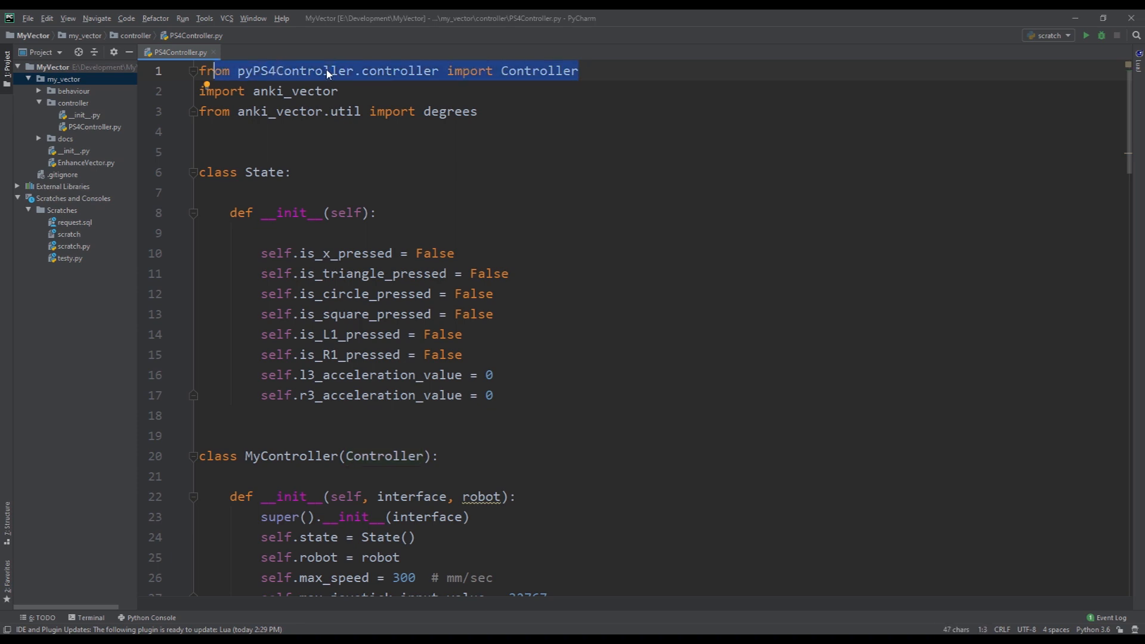
scroll("down", 3)
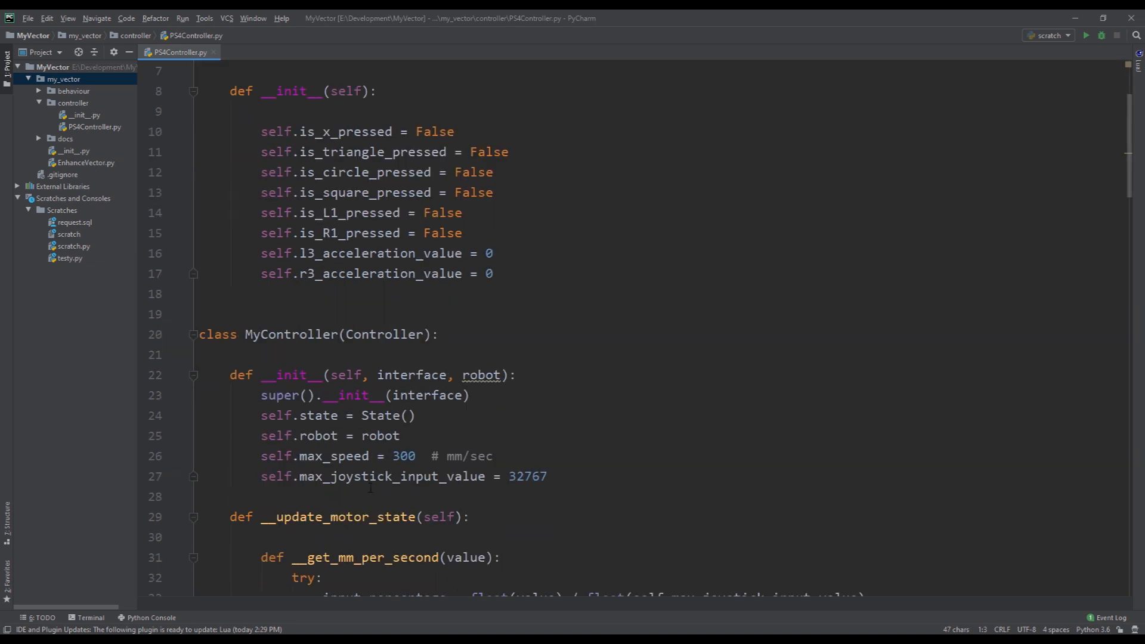
scroll("down", 3)
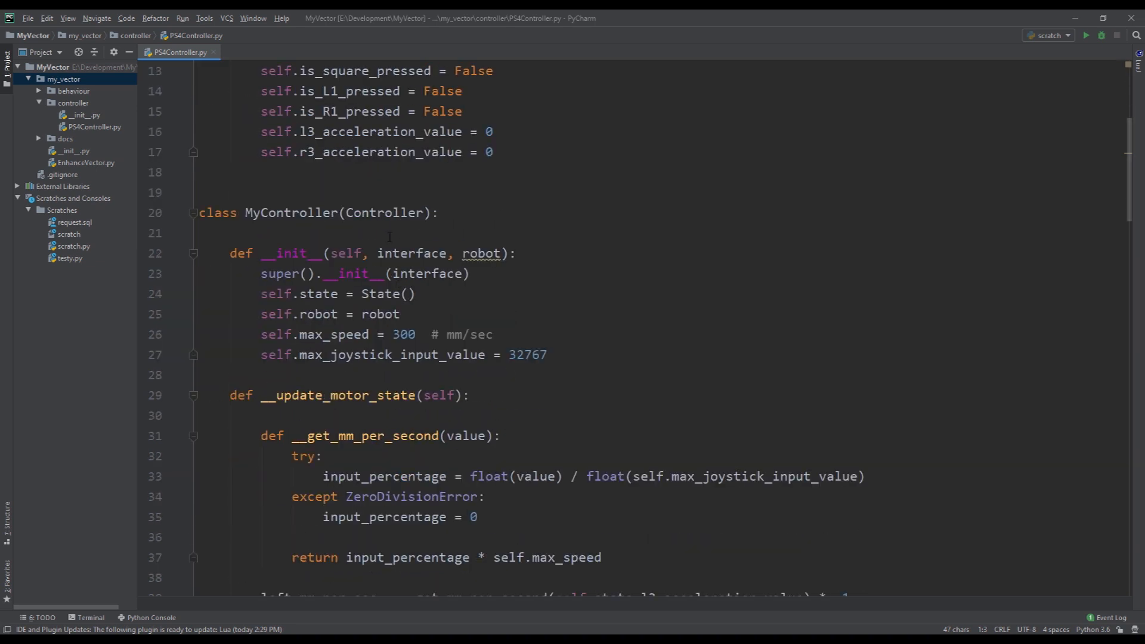
double_click(383, 212)
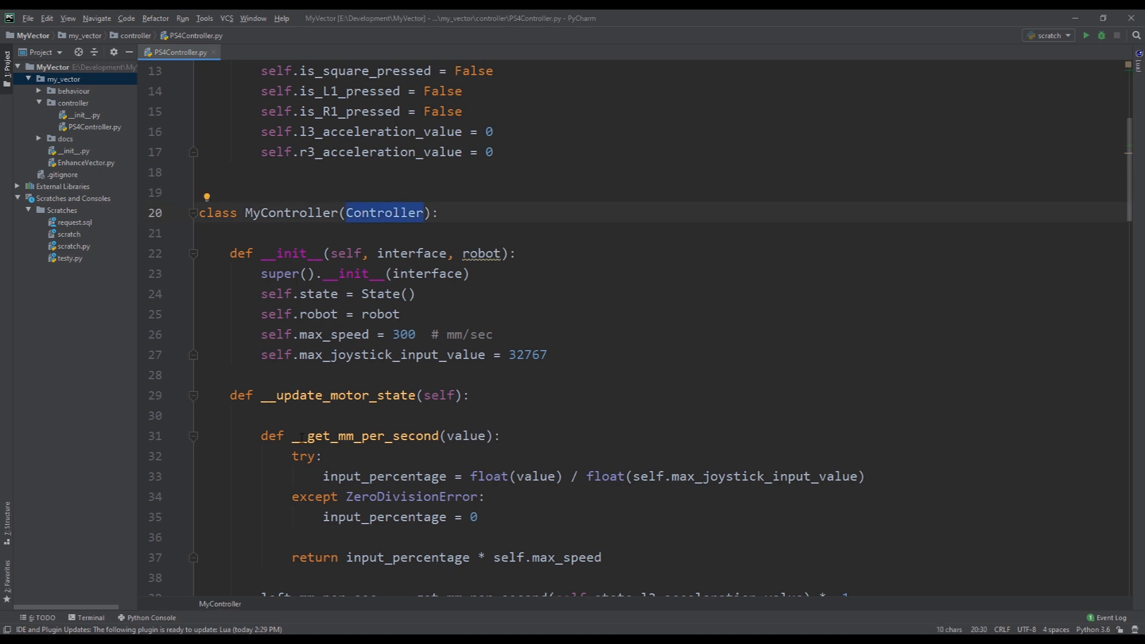
scroll("down", 3)
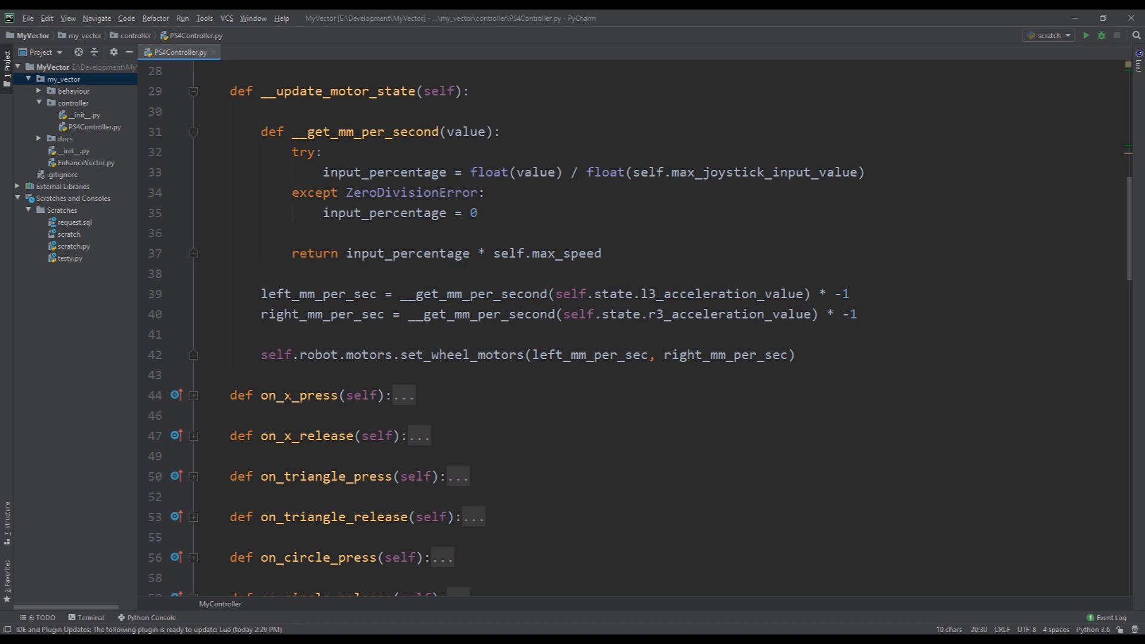
scroll("up", 3)
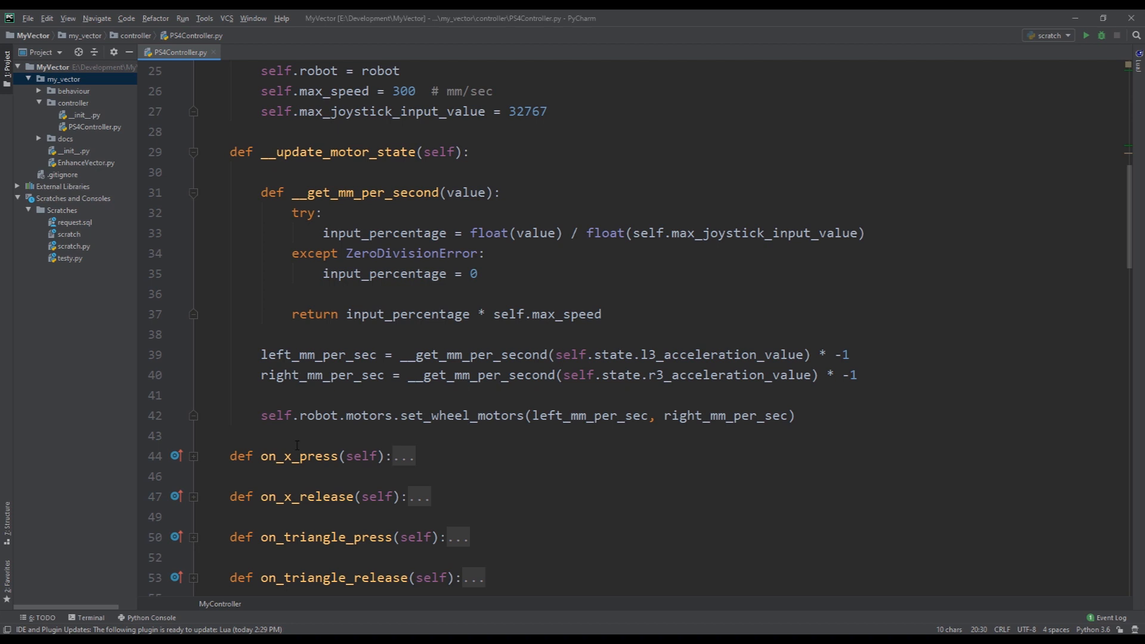
scroll("up", 3)
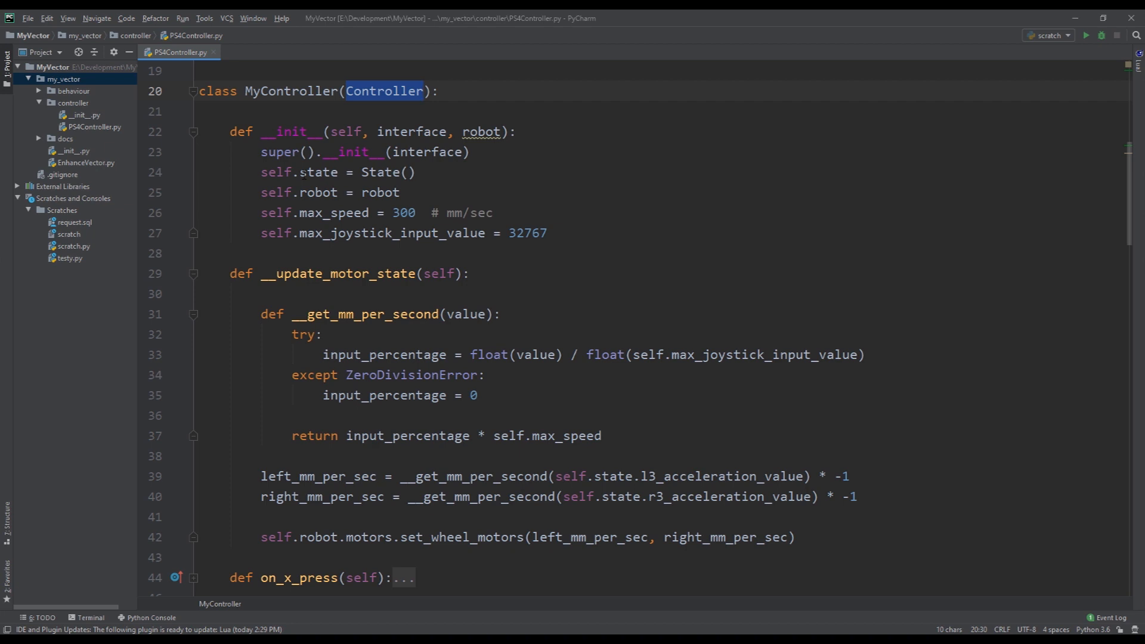
scroll("up", 3)
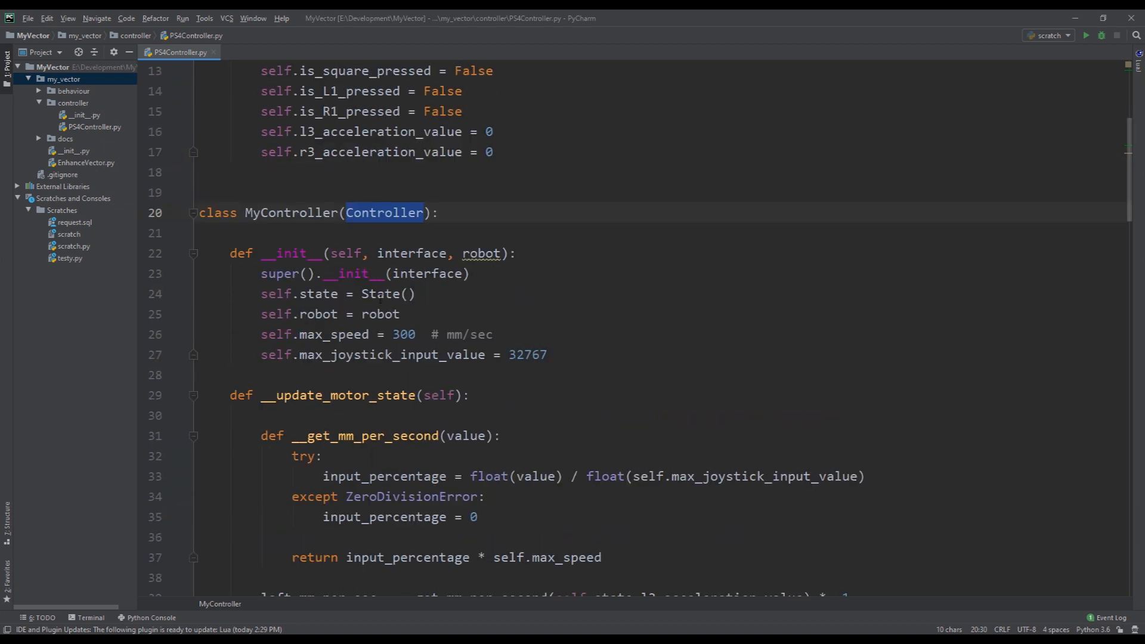
scroll("up", 3)
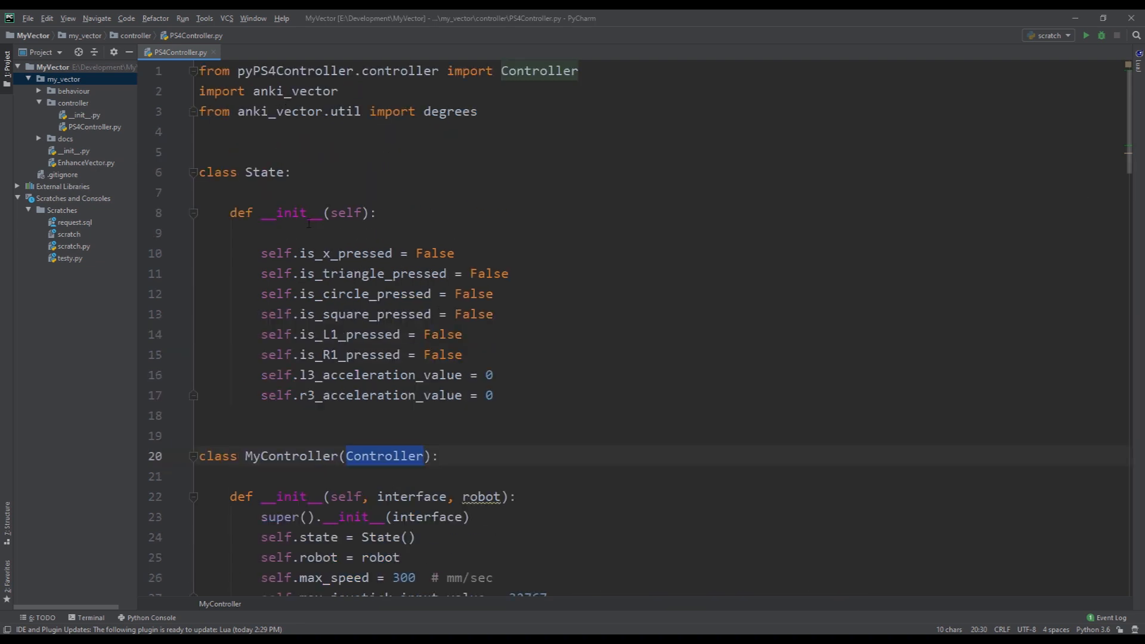
scroll("down", 3)
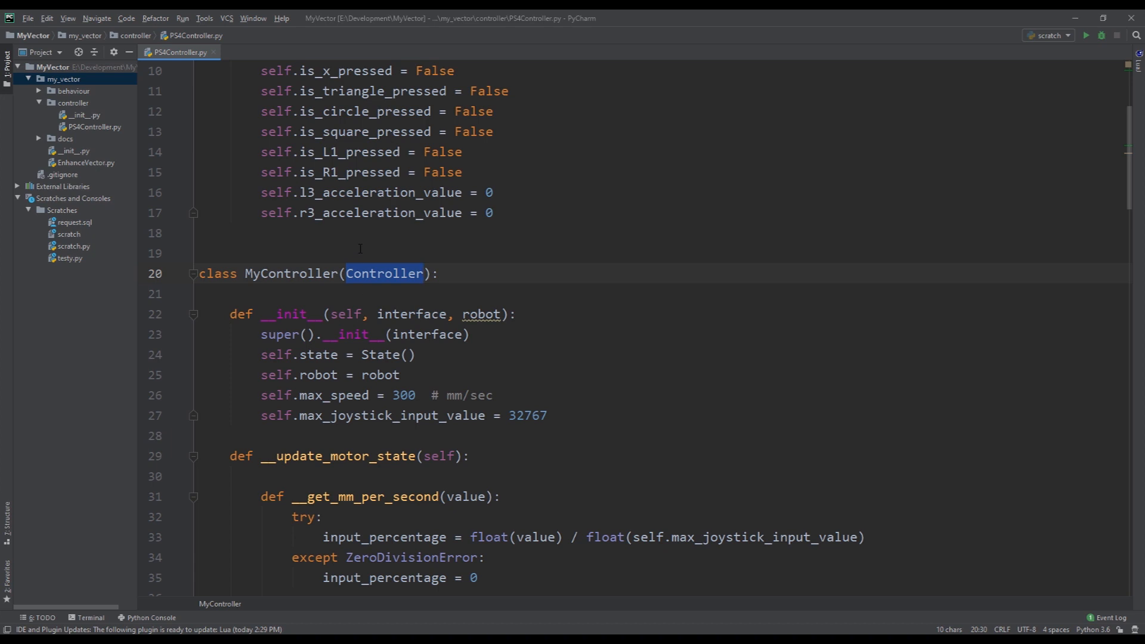
- Highlight MyController's interface and robot constructor parameters, then scroll toward the script's end
double_click(412, 314)
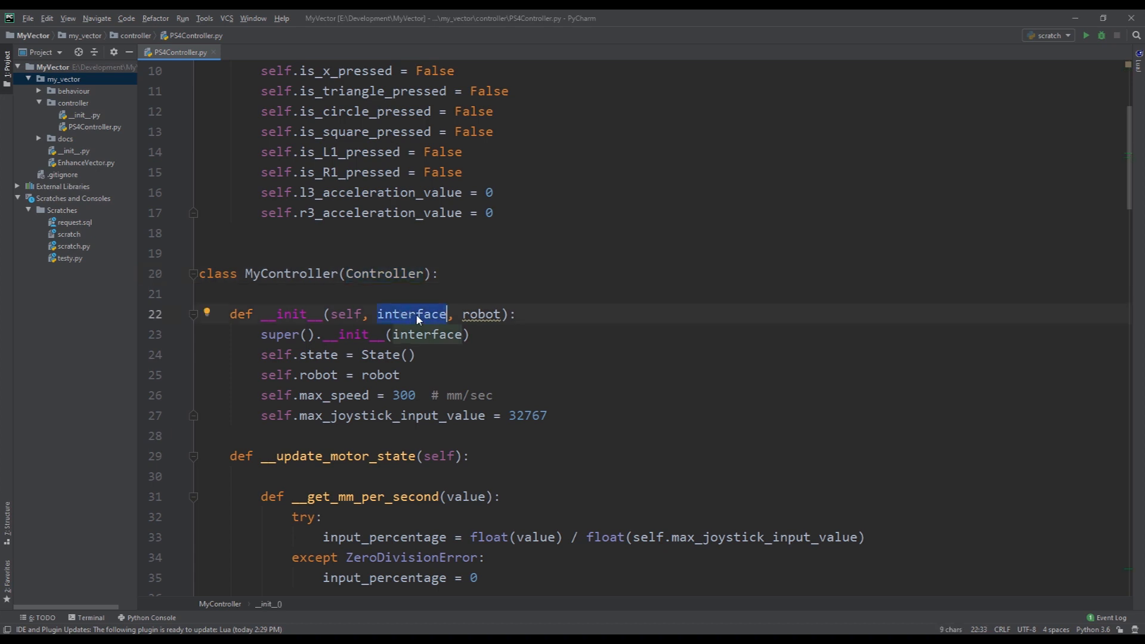
double_click(481, 315)
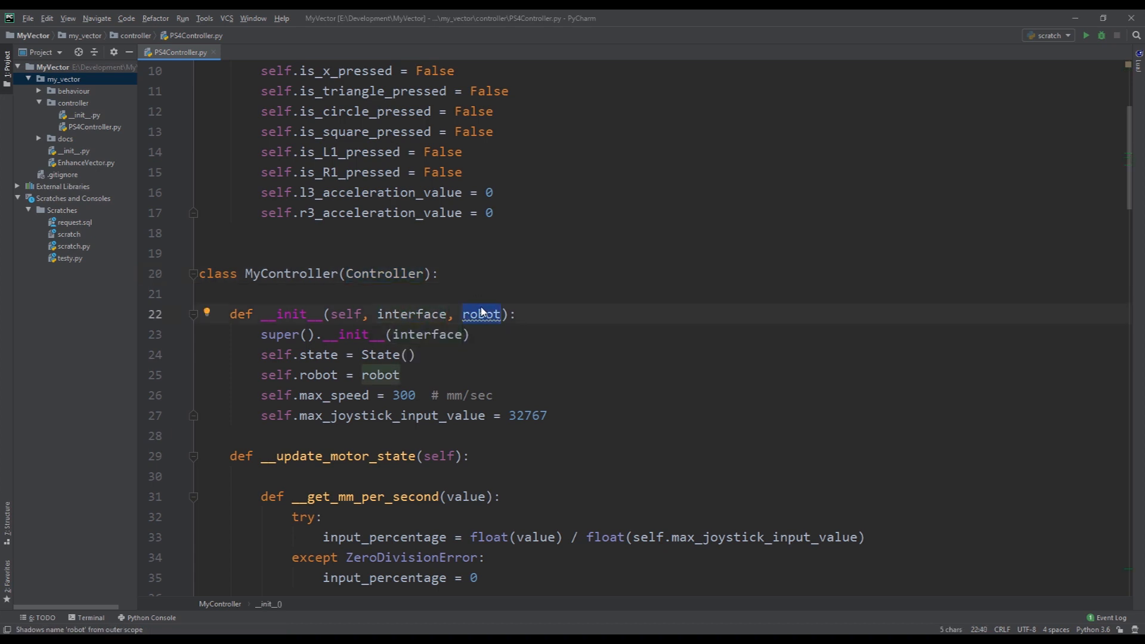
scroll("down", 3)
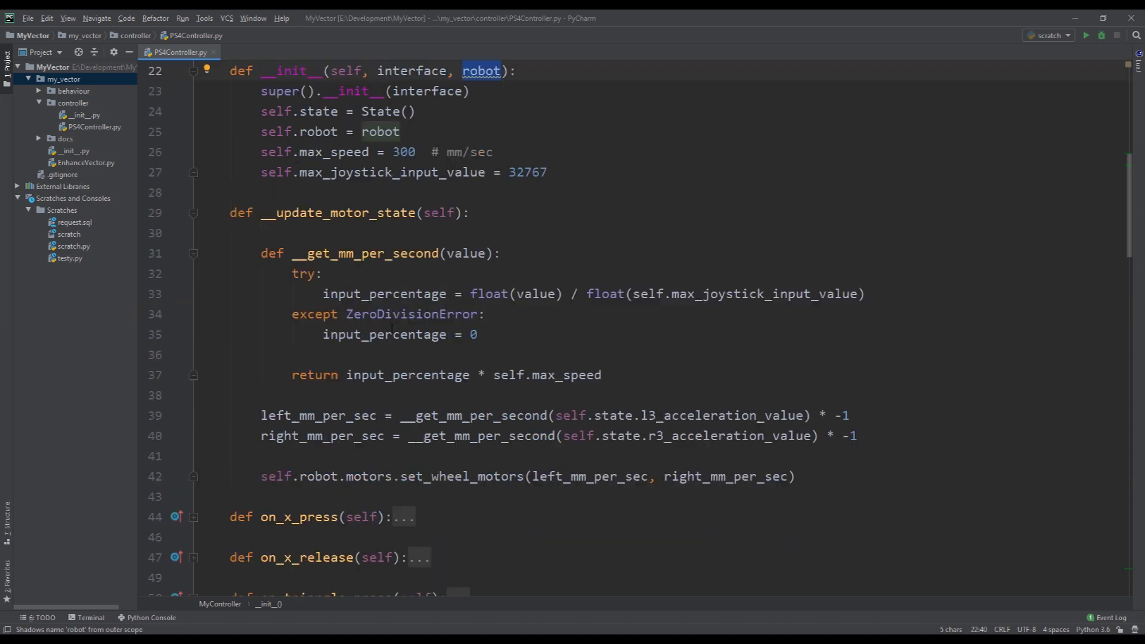
scroll("down", 3)
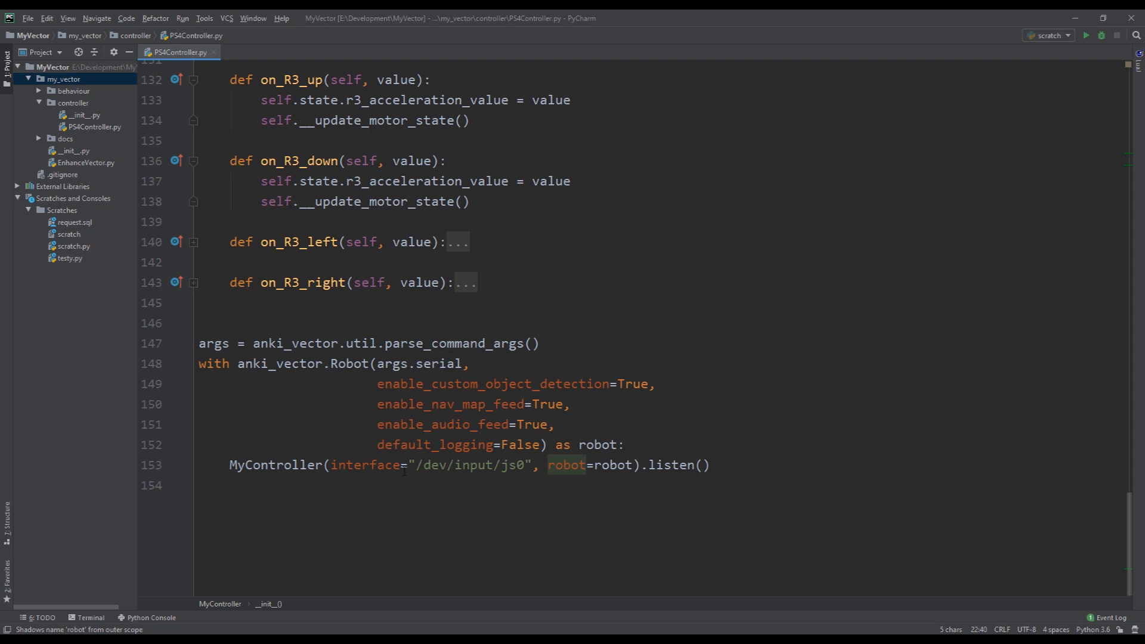
- Highlight MyController, interface, /dev/input/js0, the anki_vector.Robot block and the robot argument
double_click(274, 465)
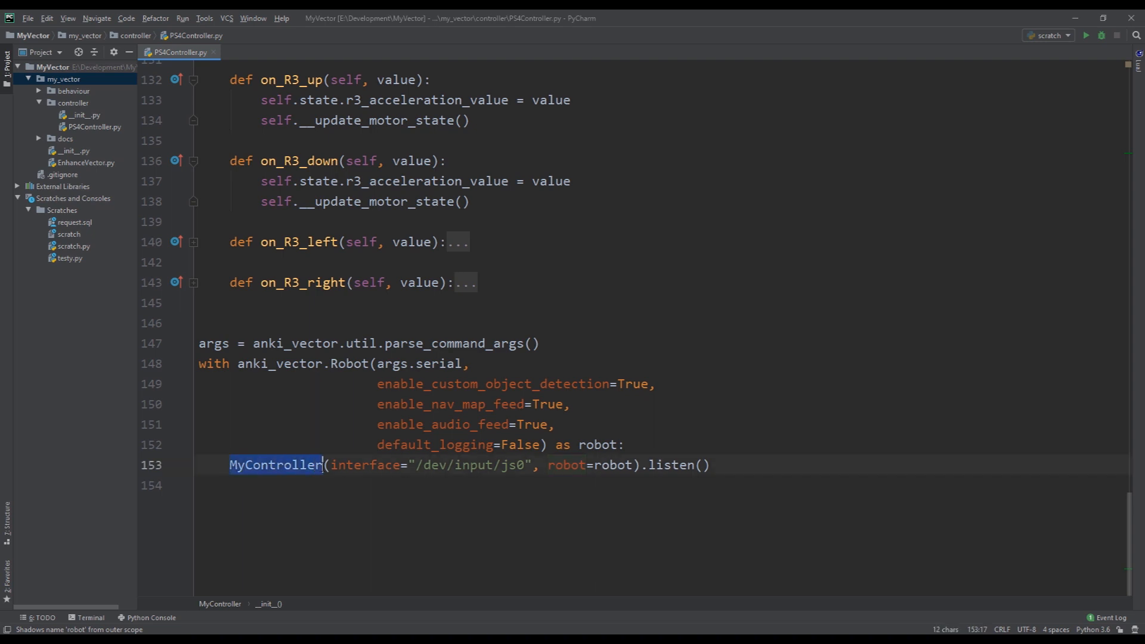
double_click(365, 465)
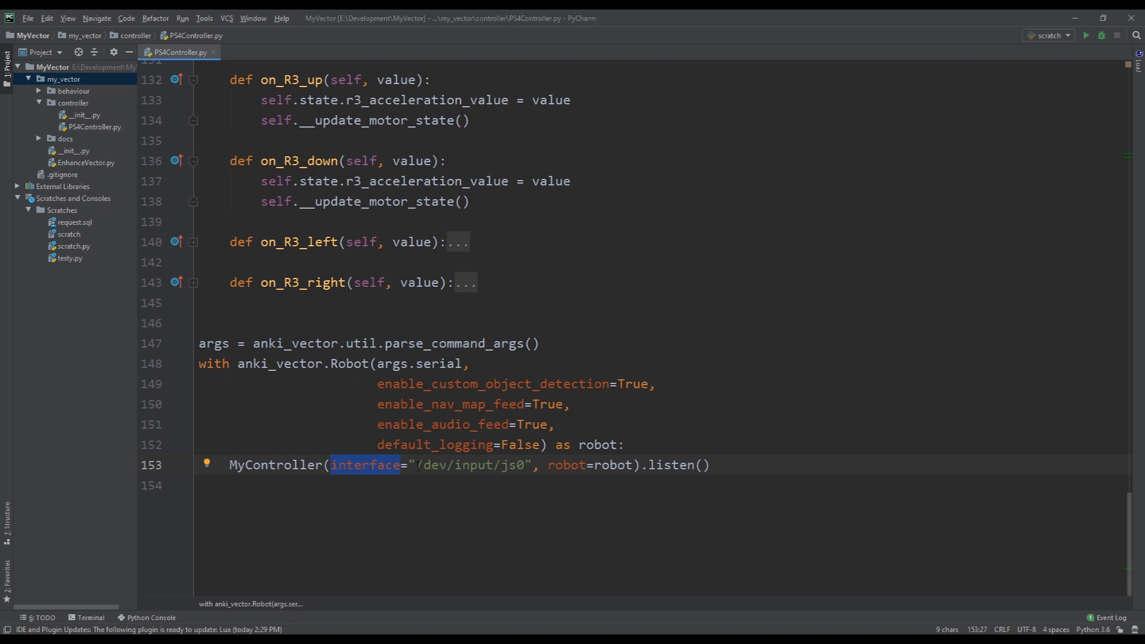
double_click(470, 464)
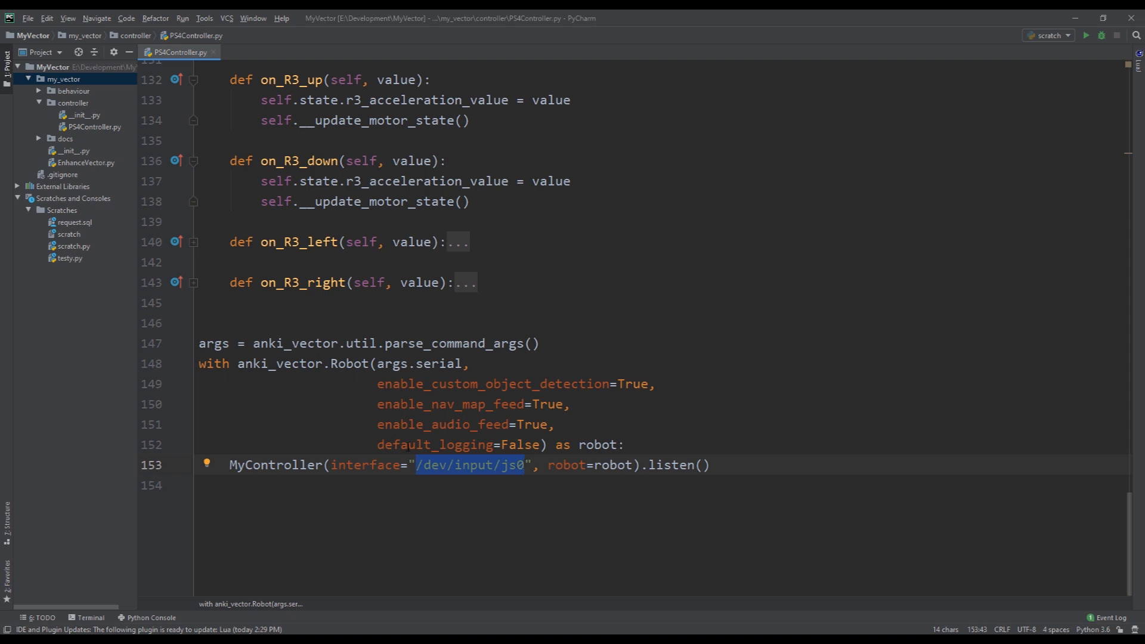
mouse_move(489, 464)
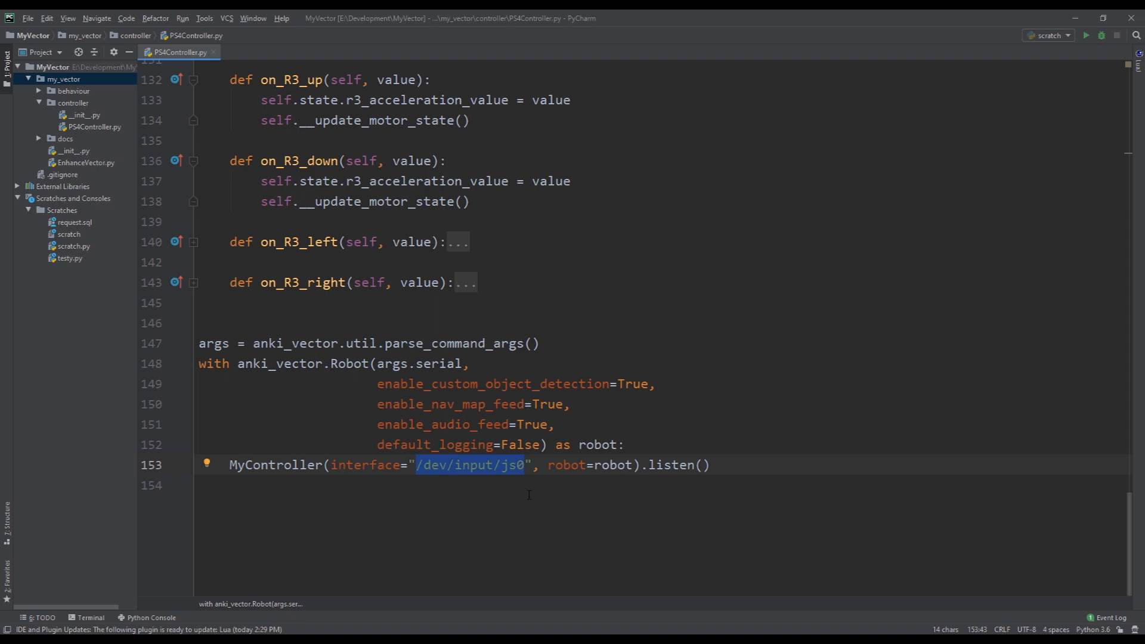
double_click(613, 465)
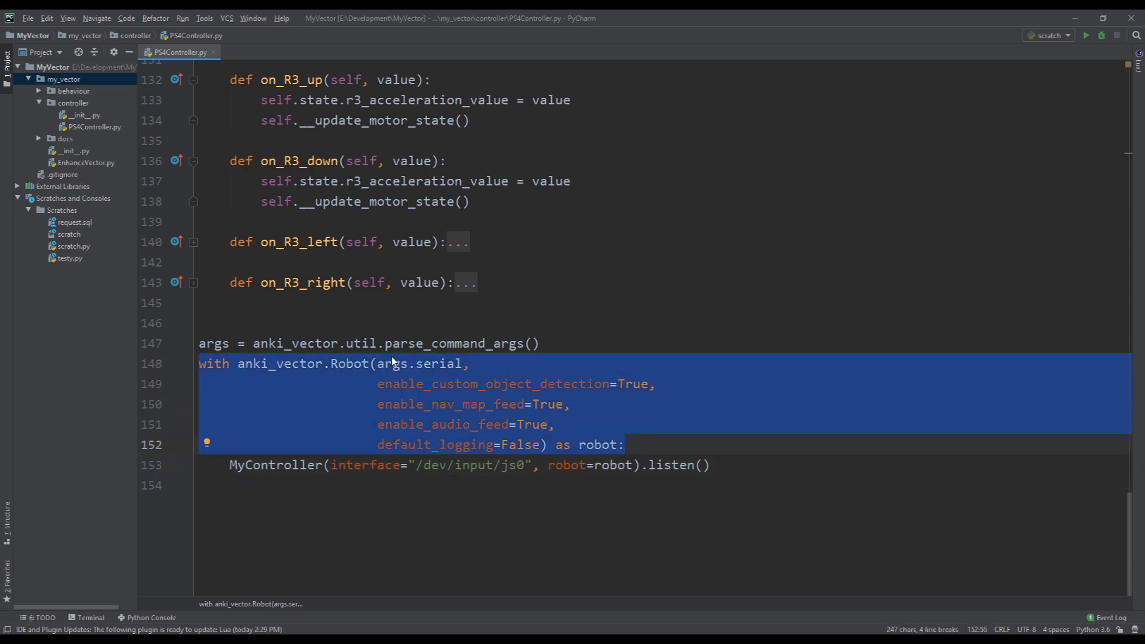
mouse_move(296, 374)
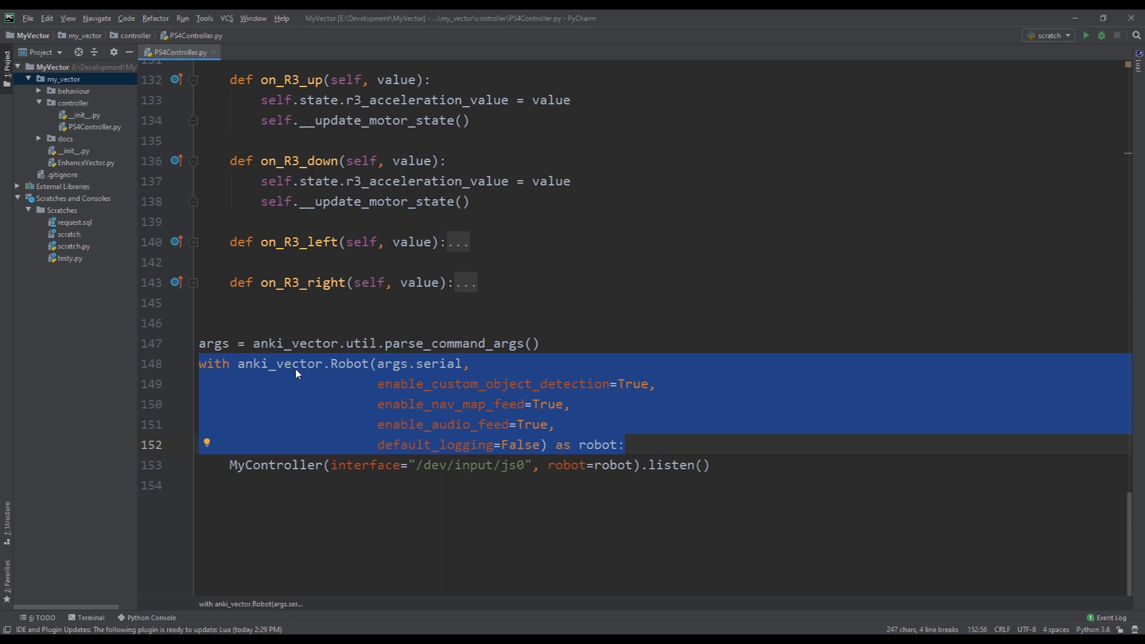
mouse_move(359, 365)
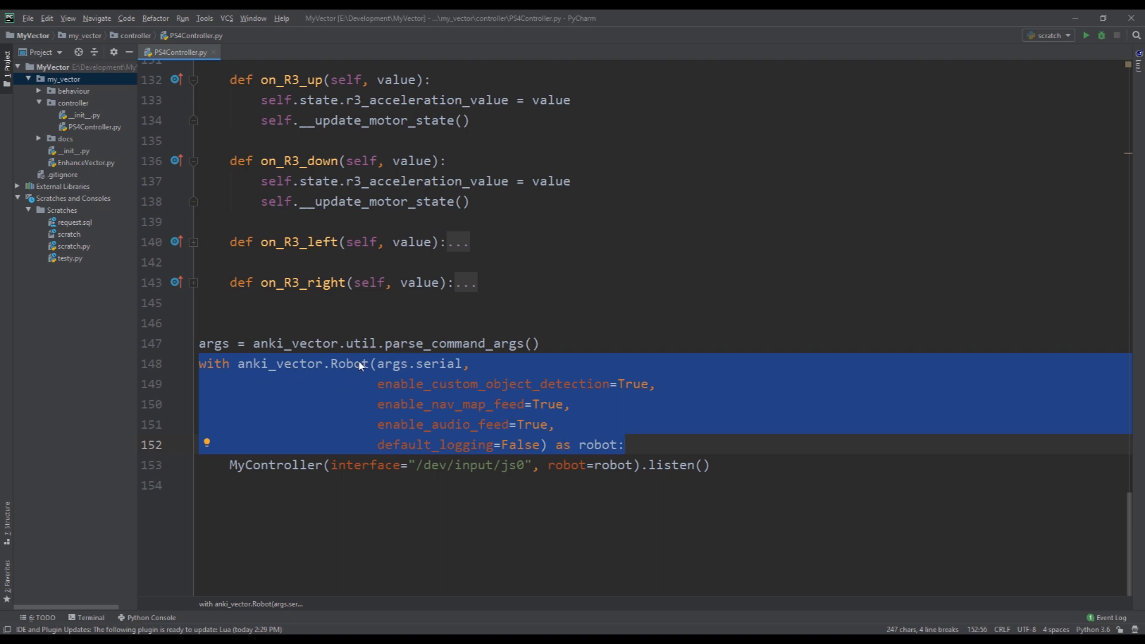
mouse_move(267, 369)
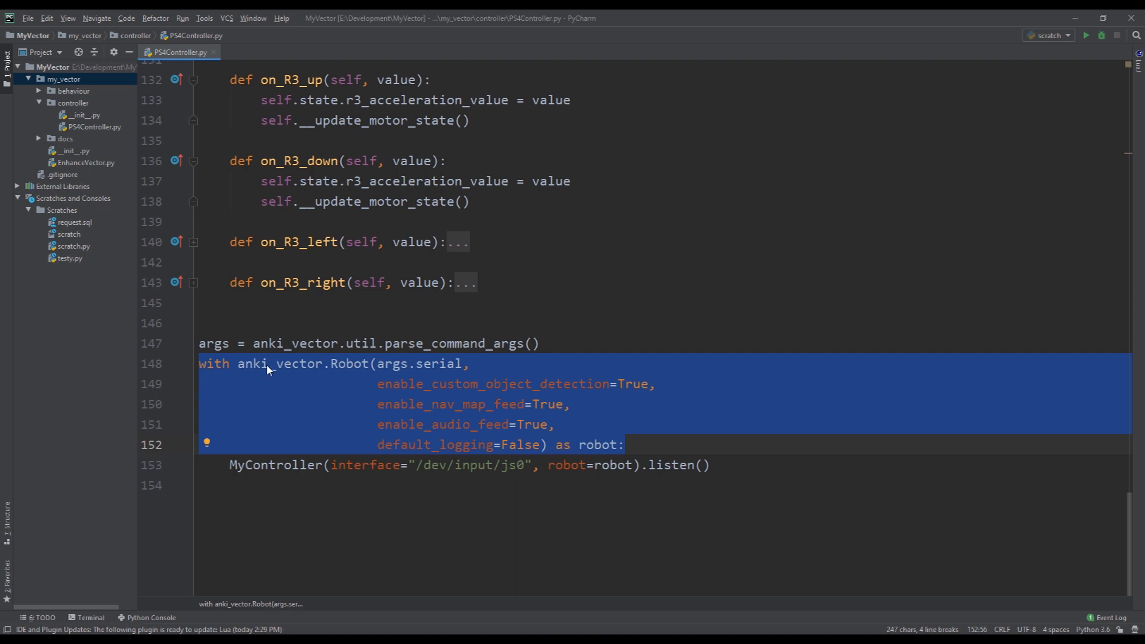
double_click(598, 443)
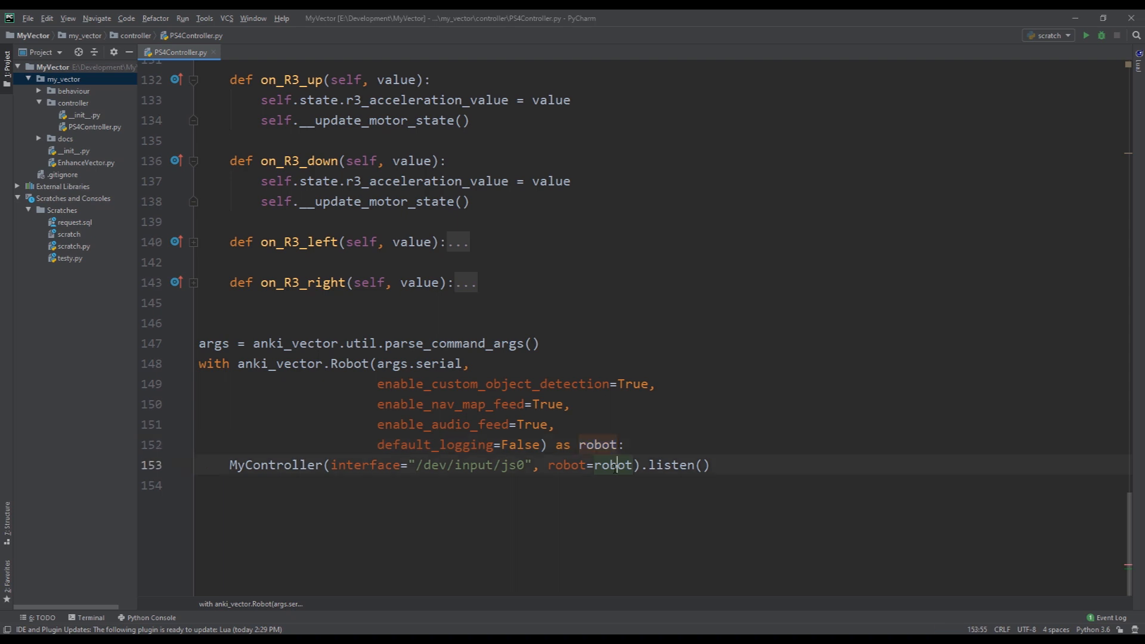
double_click(613, 464)
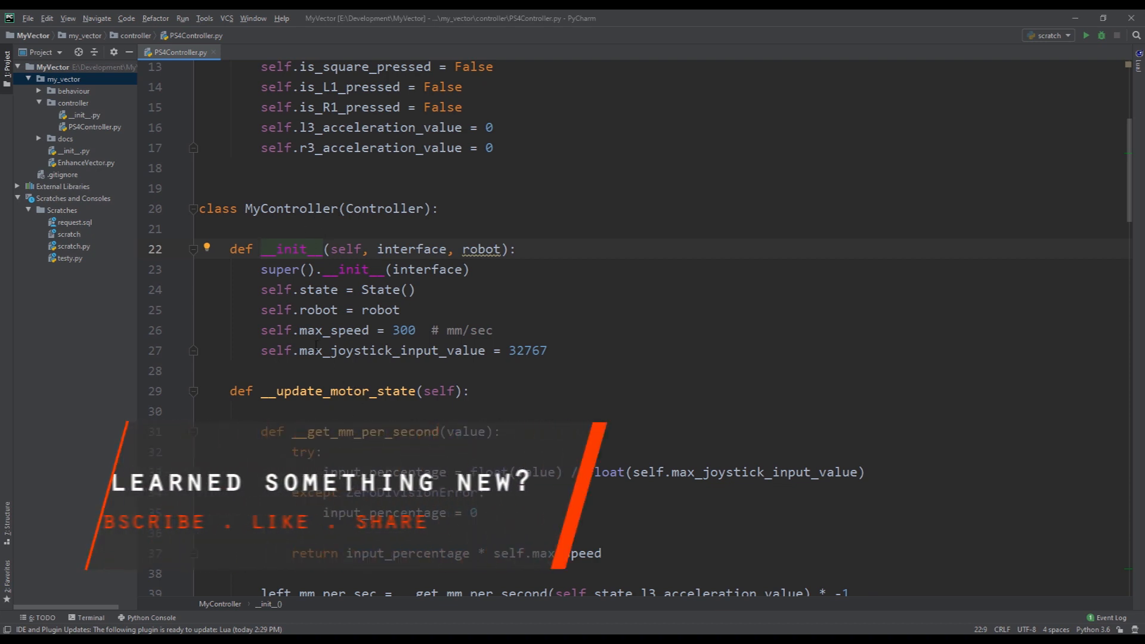
- Highlight self.robot, motors, set_wheel_motors and the 32767 maximum joystick input value
scroll("down", 3)
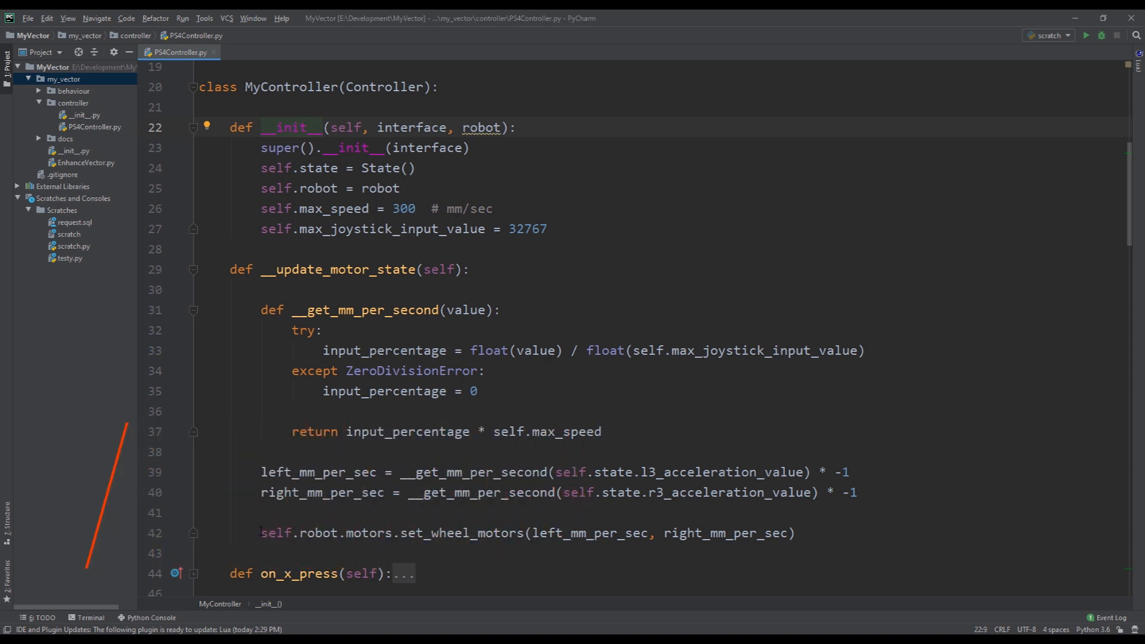
double_click(318, 533)
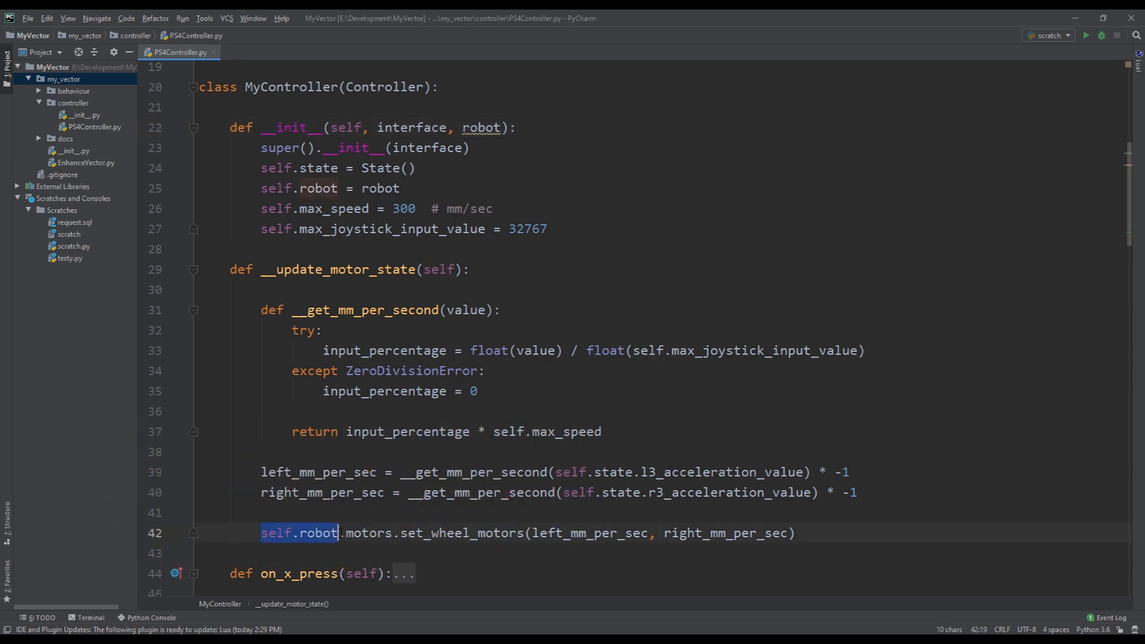
double_click(368, 532)
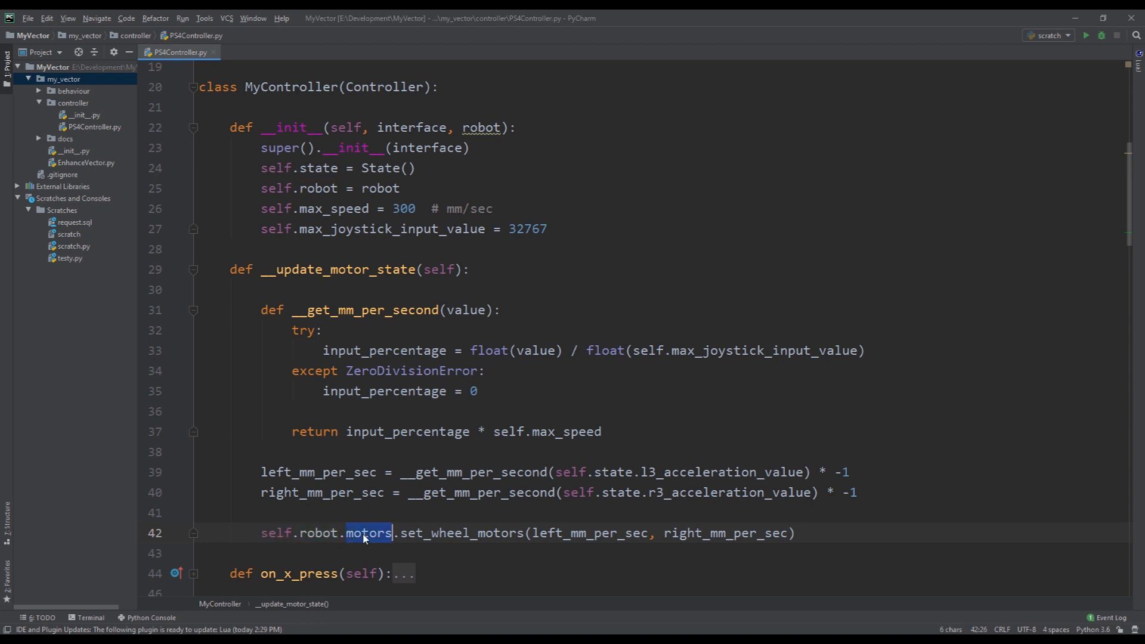
left_click(452, 533)
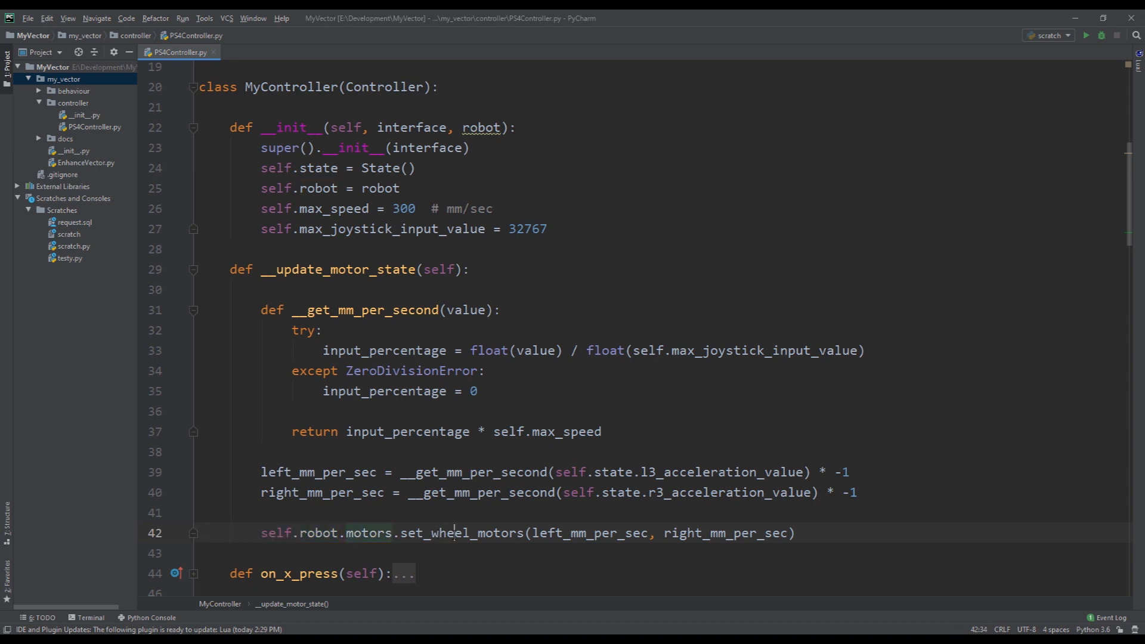
double_click(462, 533)
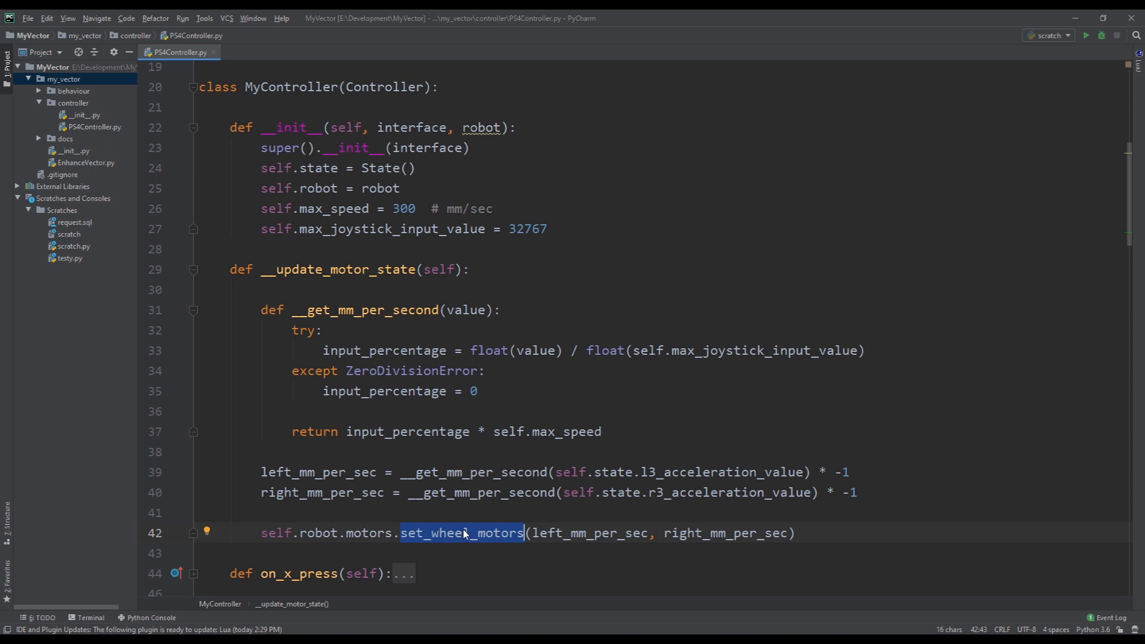
mouse_move(520, 493)
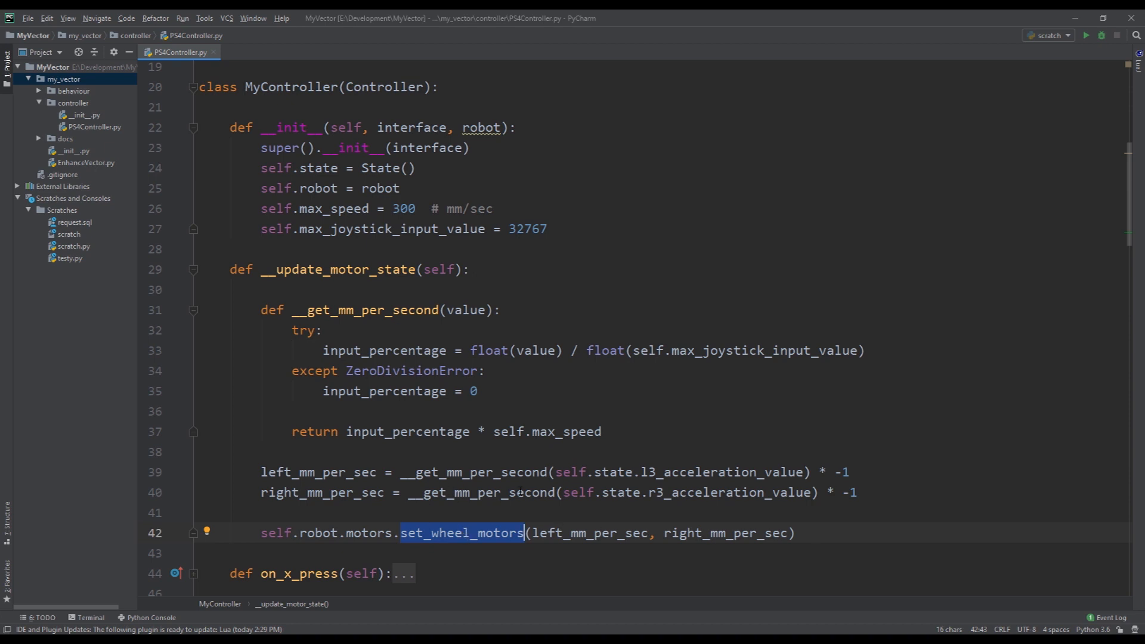
scroll("up", 3)
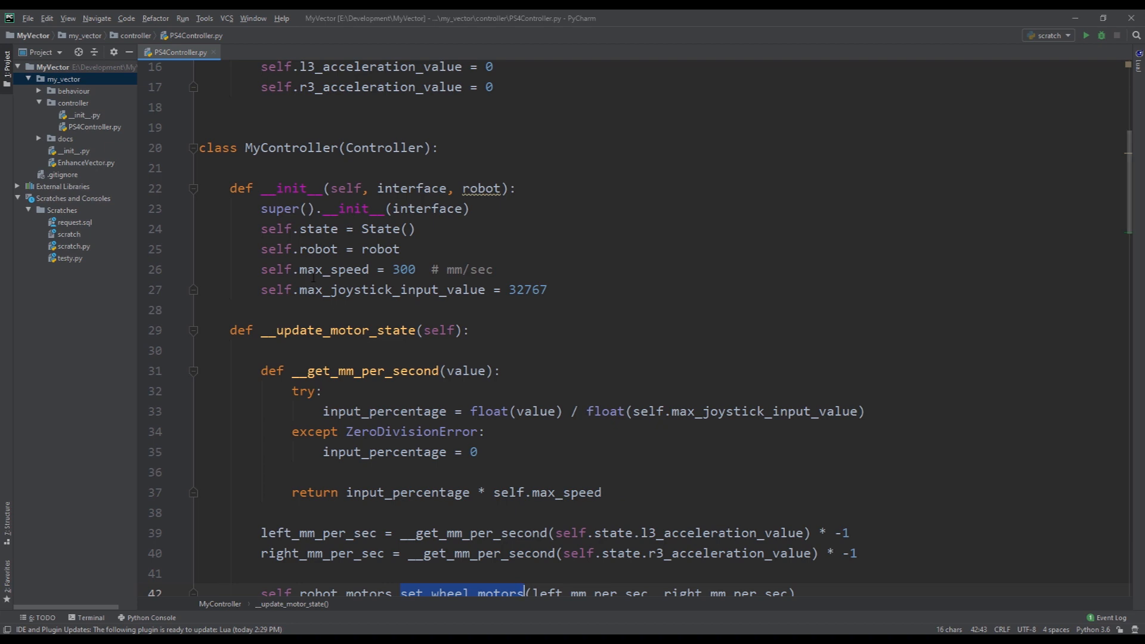
double_click(333, 269)
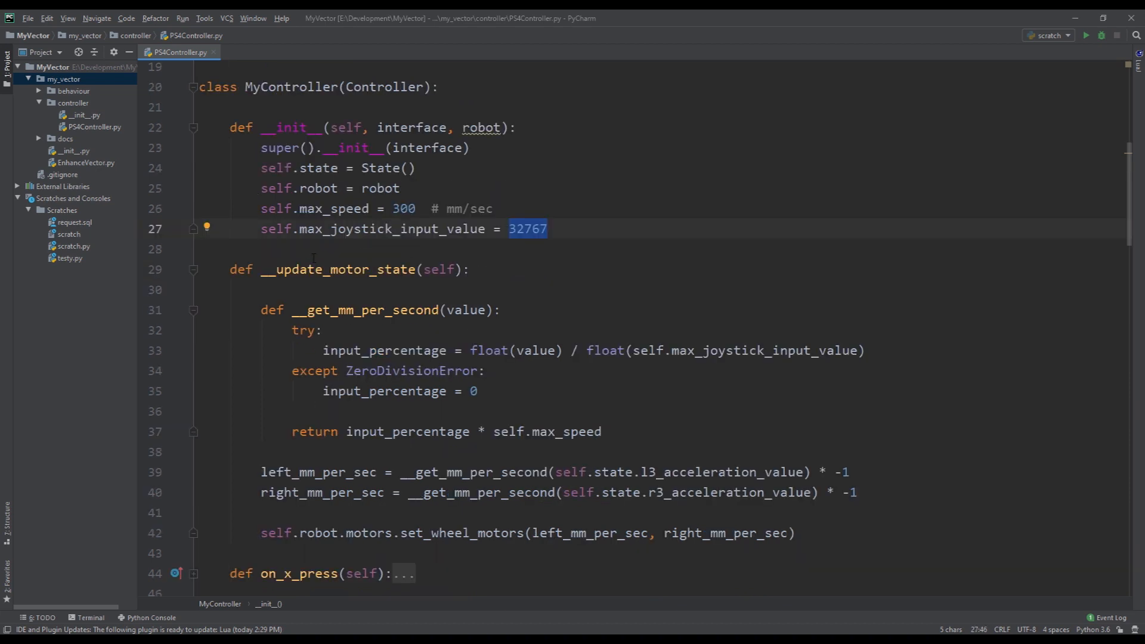
scroll("down", 3)
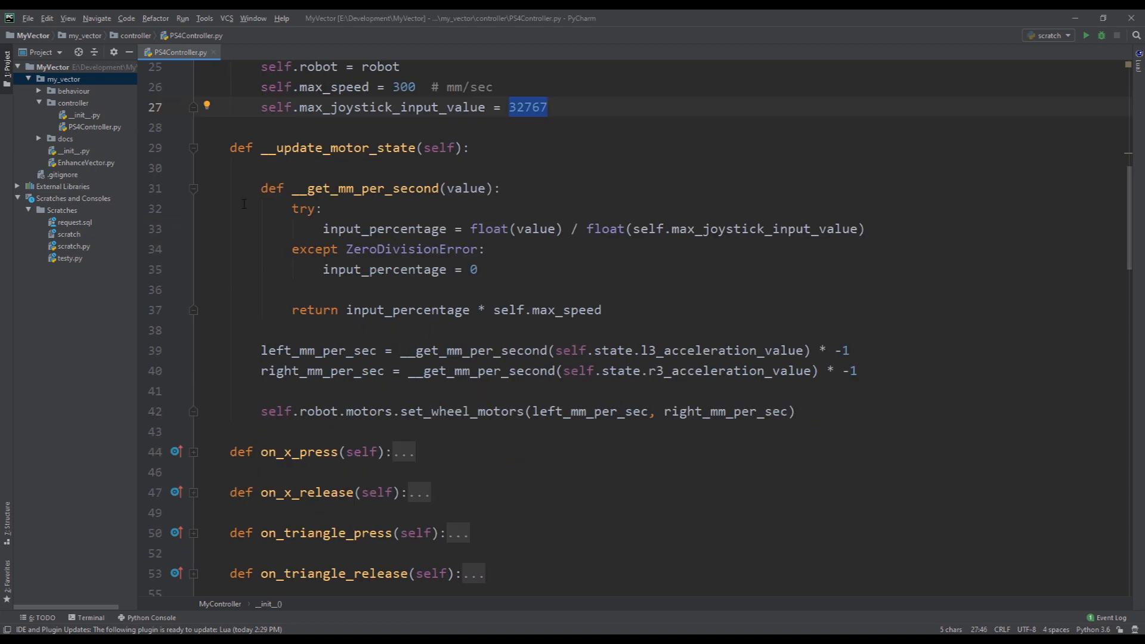
scroll("down", 3)
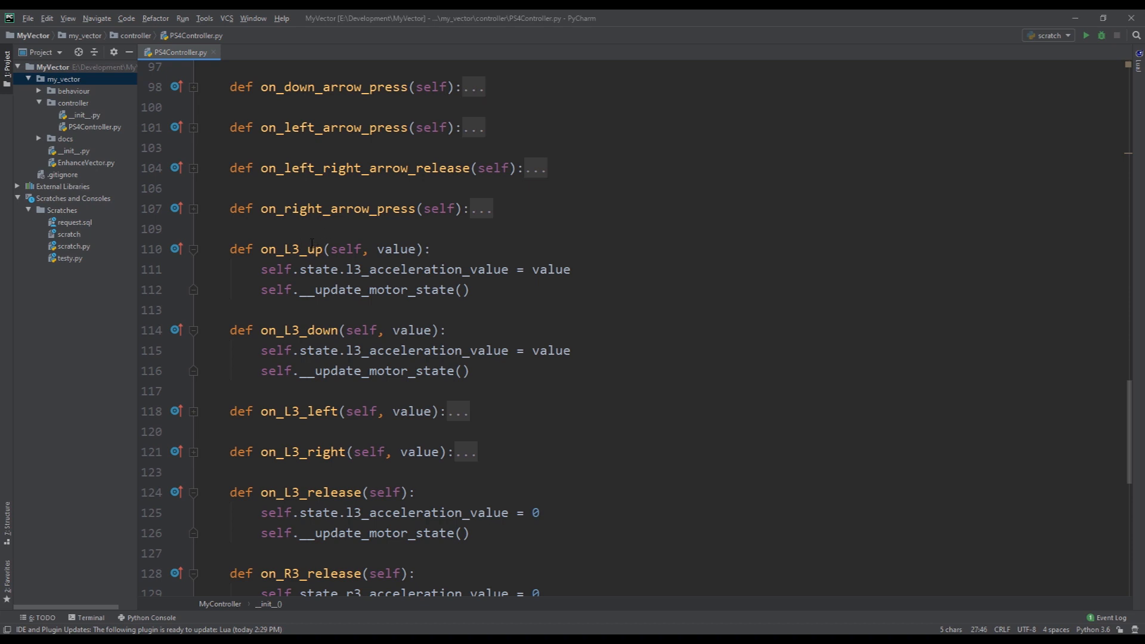
scroll("down", 3)
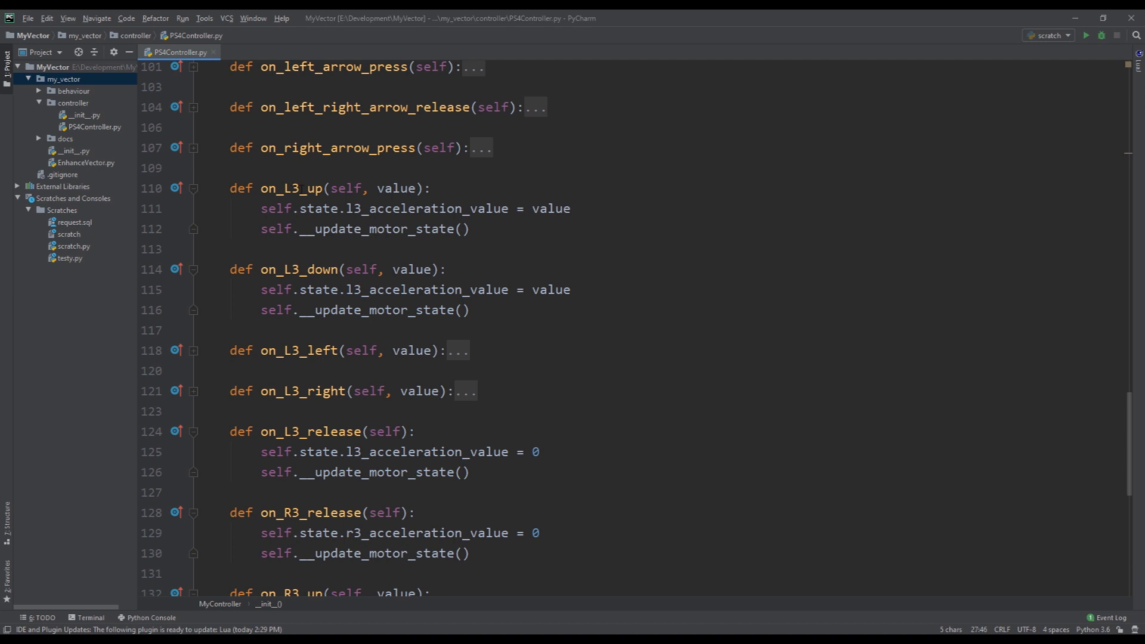
double_click(385, 208)
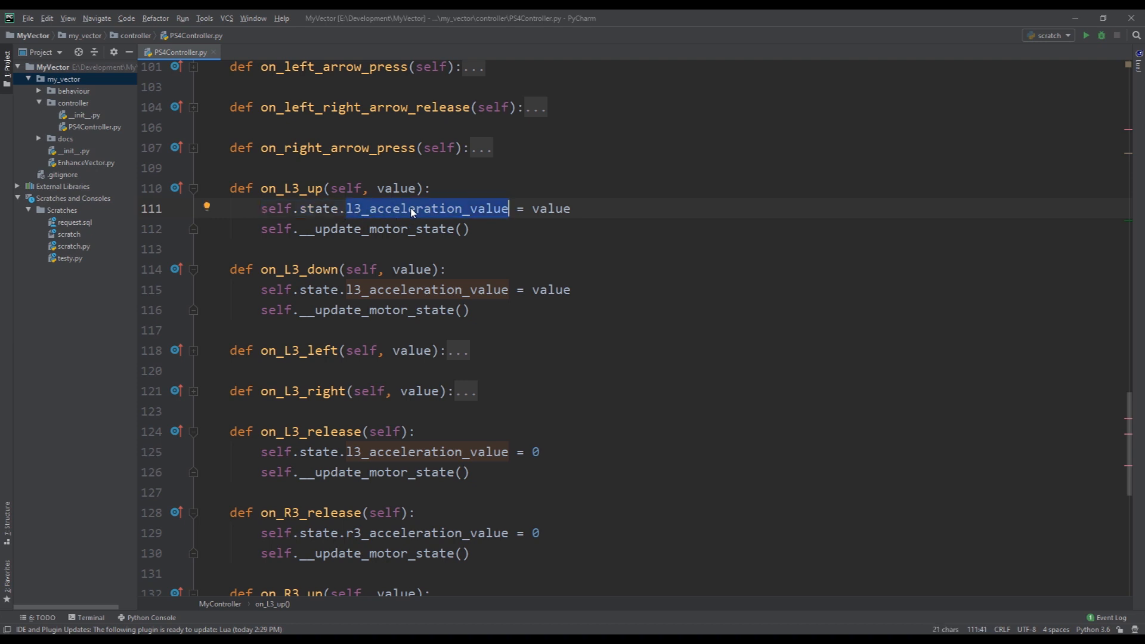
mouse_move(352, 212)
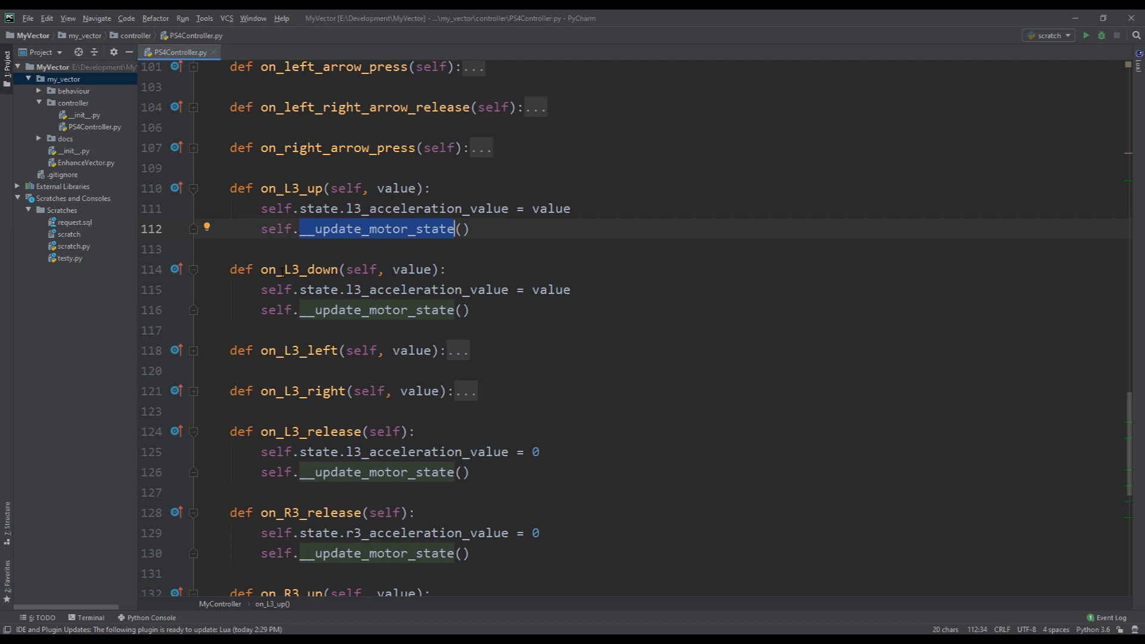
scroll("down", 3)
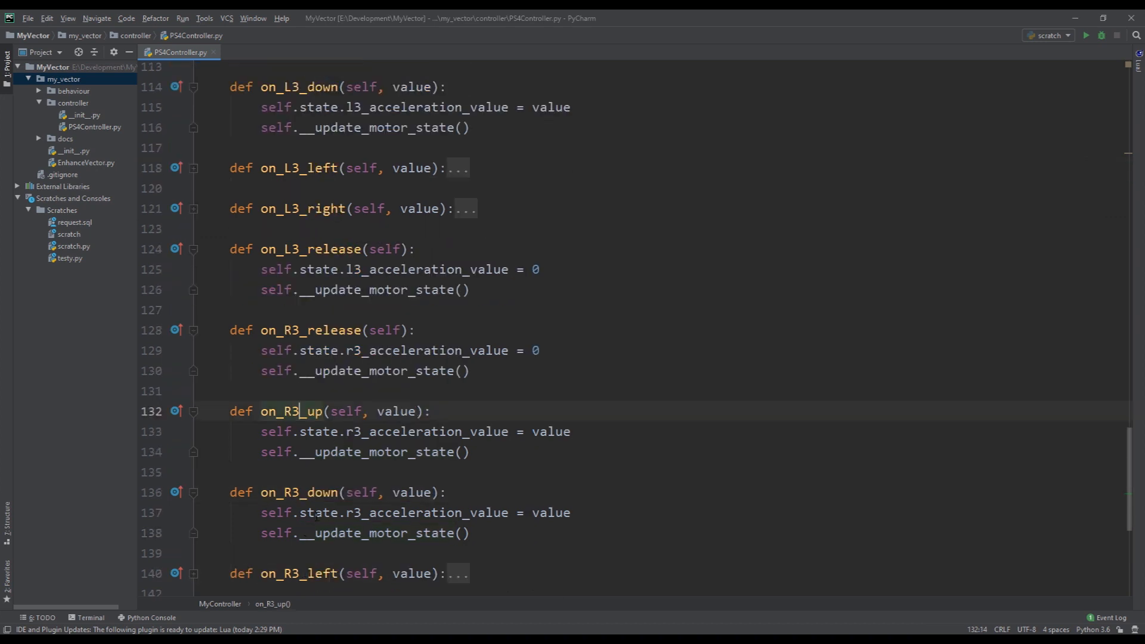
left_click(315, 491)
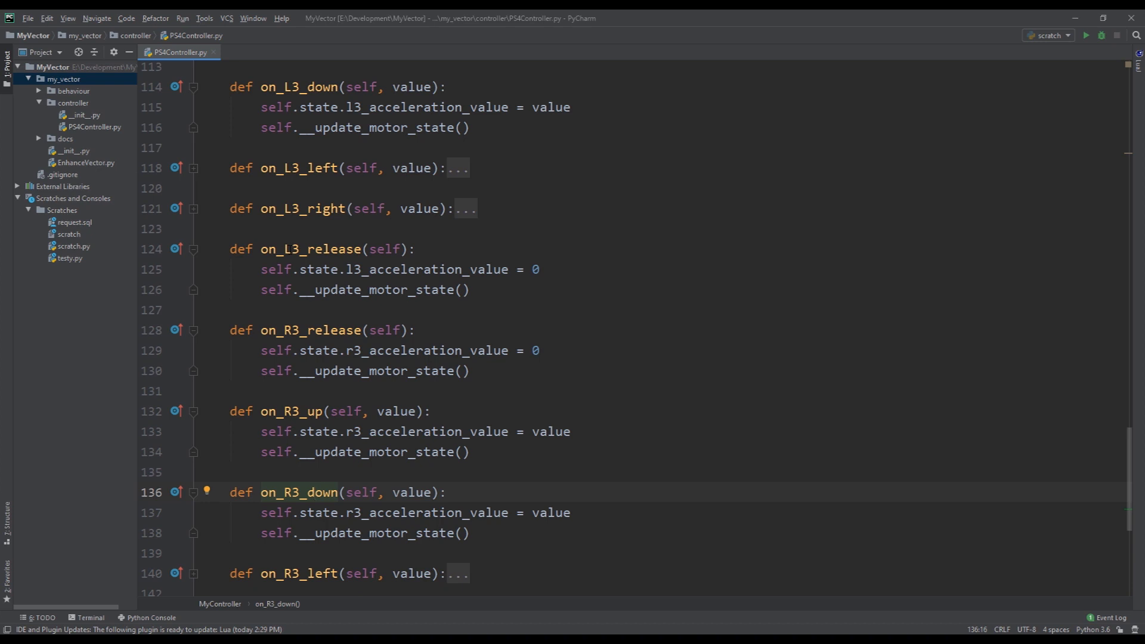
left_click(229, 249)
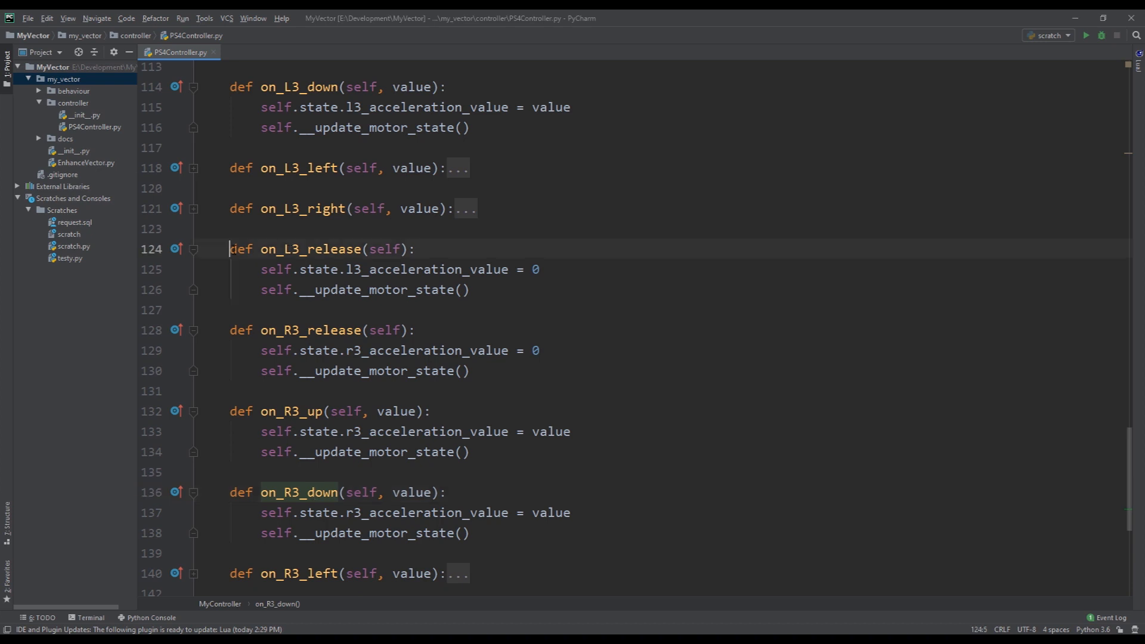
left_click(413, 269)
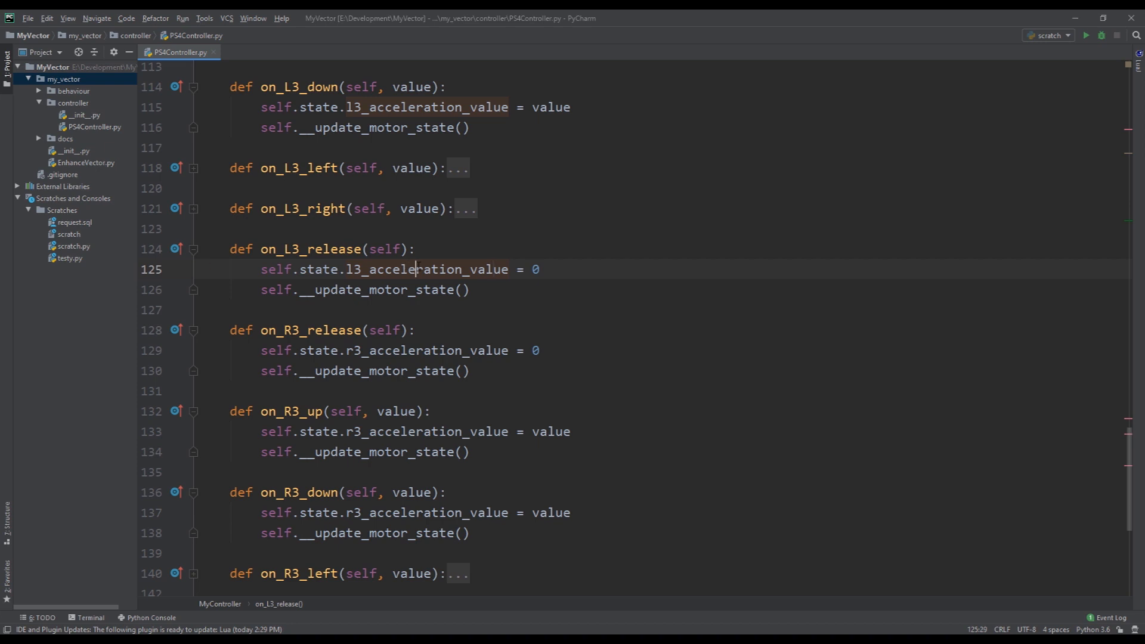
double_click(426, 269)
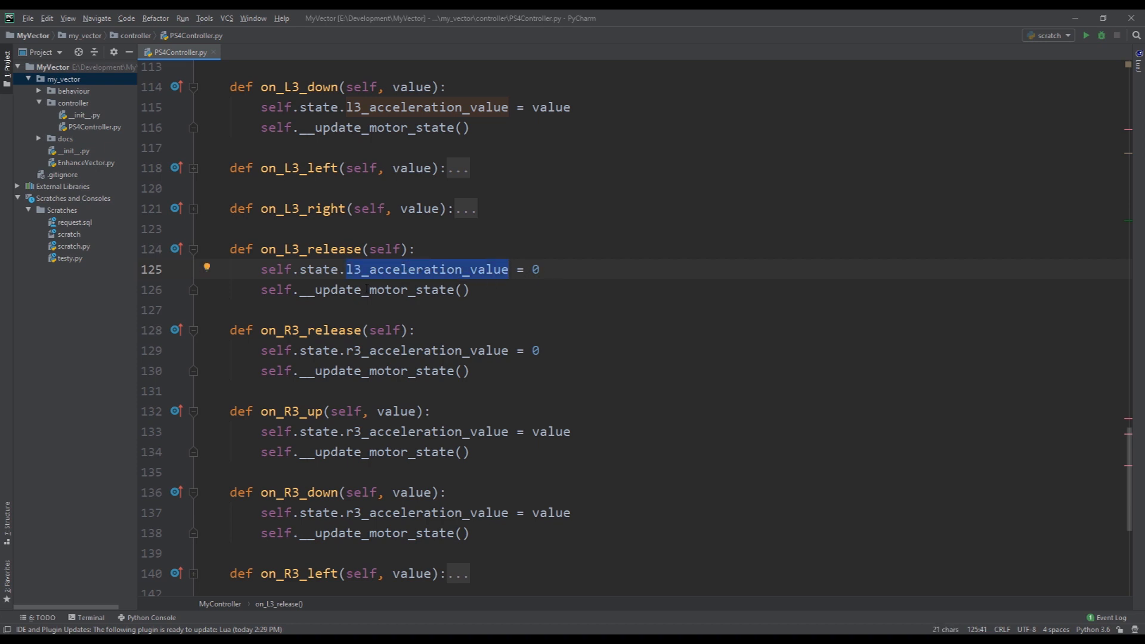
double_click(375, 289)
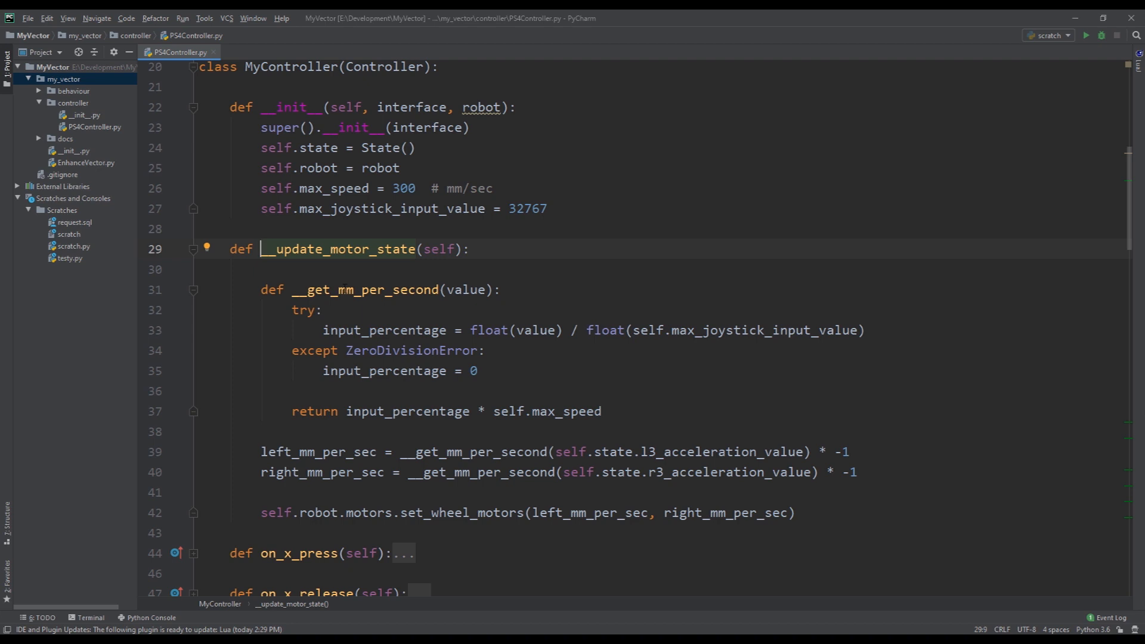
- Highlight __update_motor_state, input_percentage, max_speed 300, left_mm_per_sec and its * -1 sign flip
double_click(363, 289)
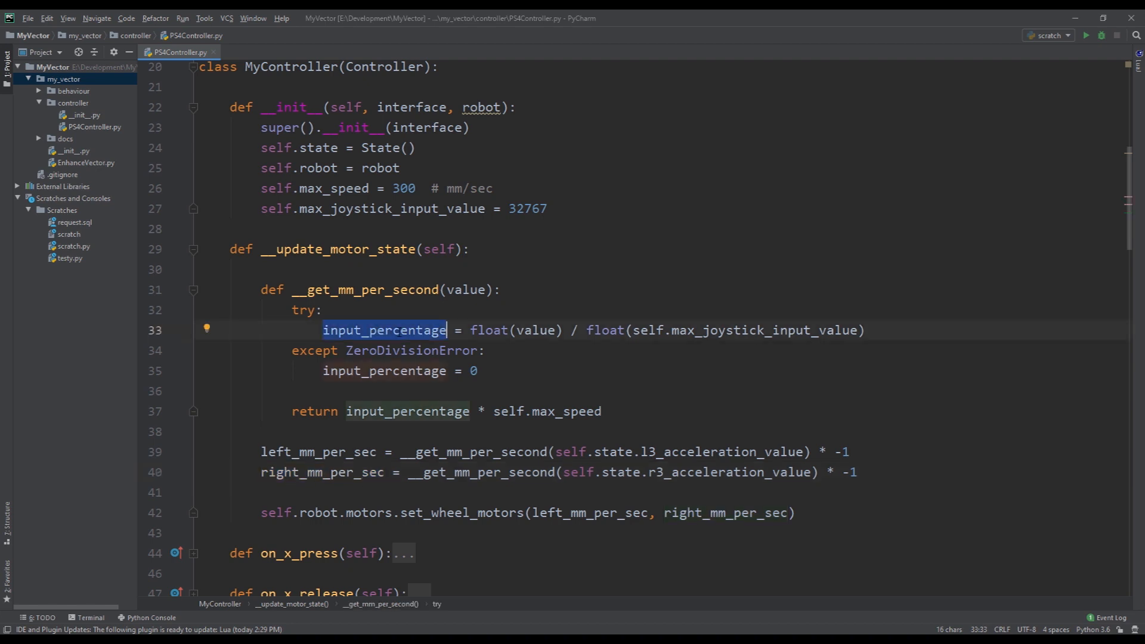
double_click(536, 329)
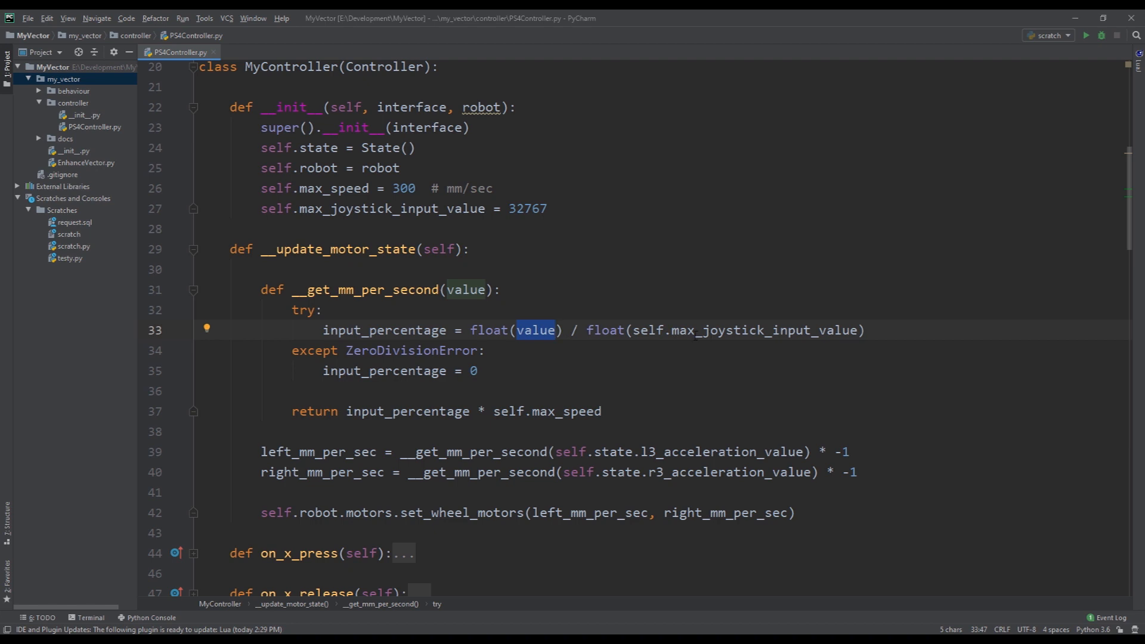
double_click(764, 329)
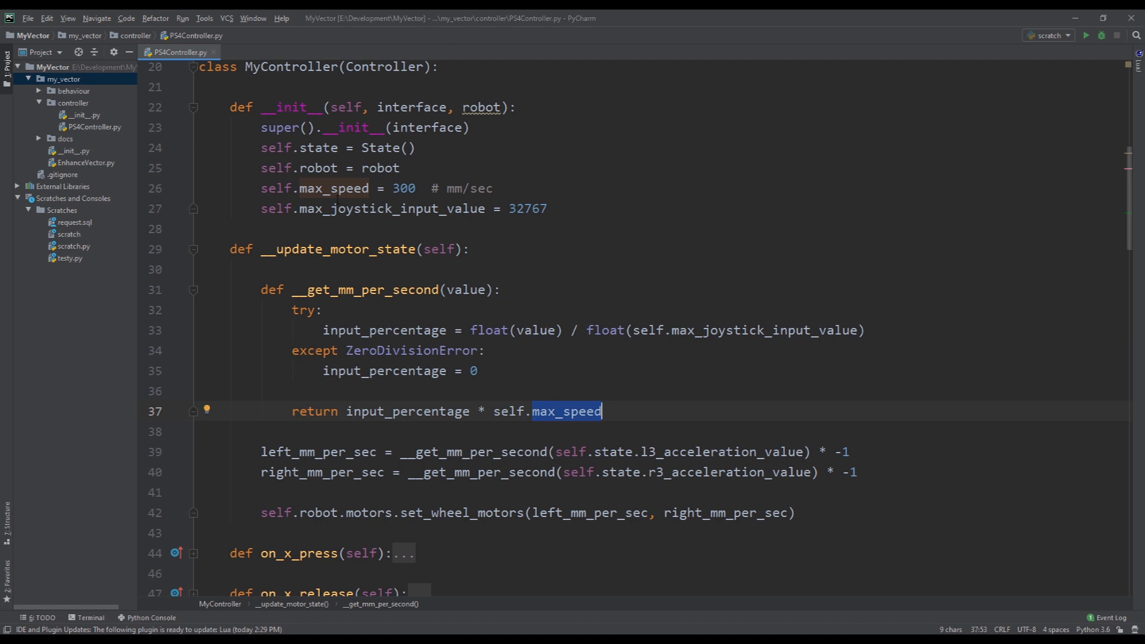
left_click(332, 188)
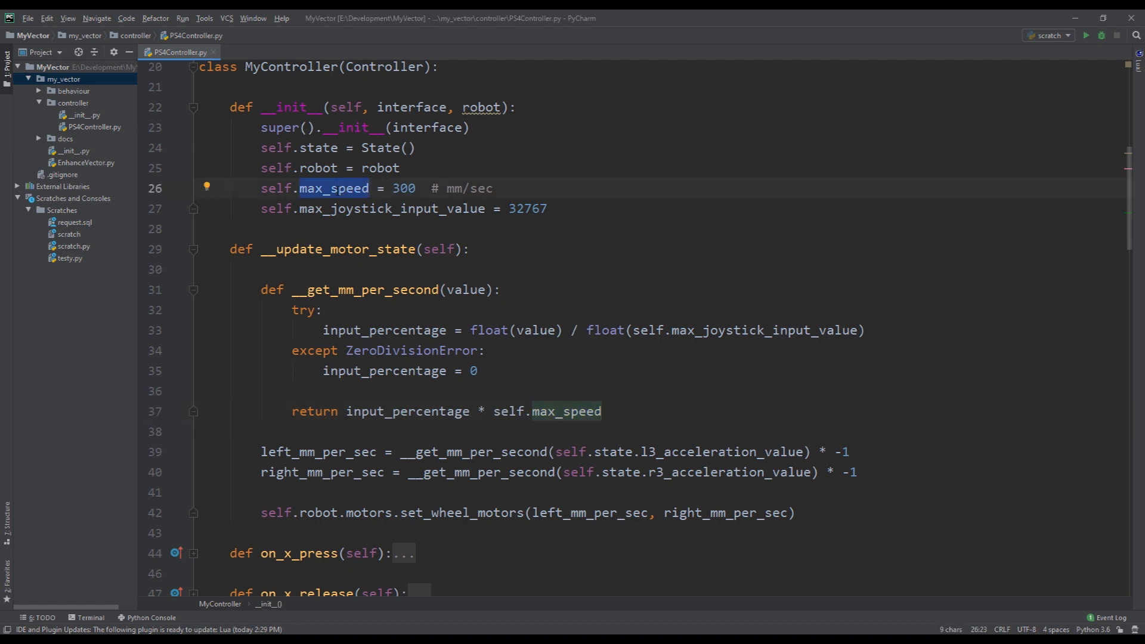
double_click(402, 188)
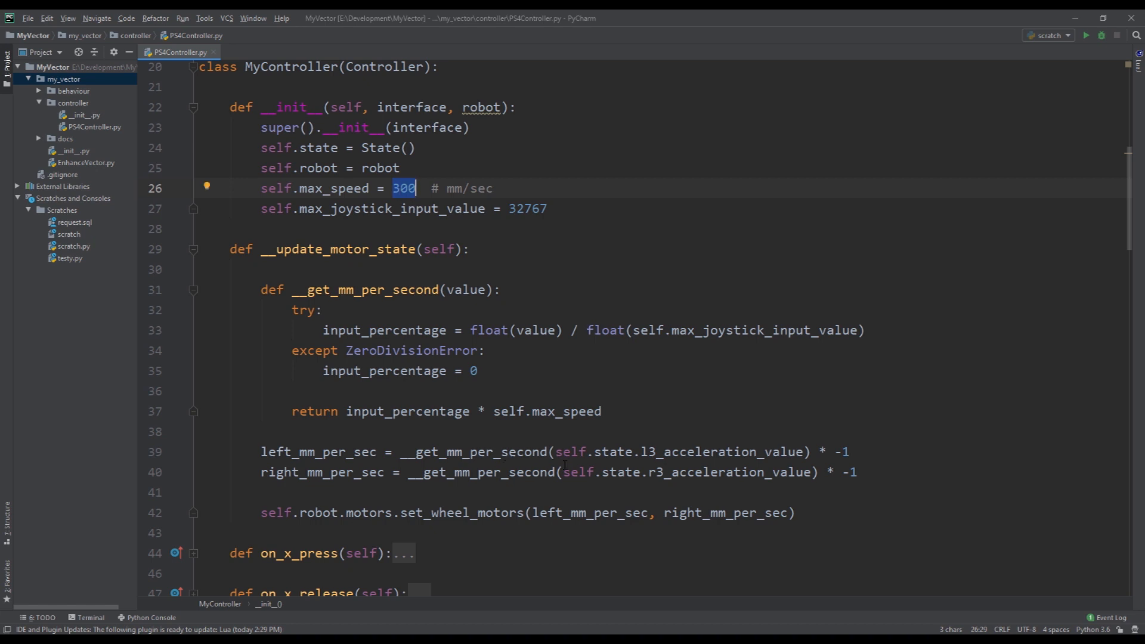
mouse_move(740, 488)
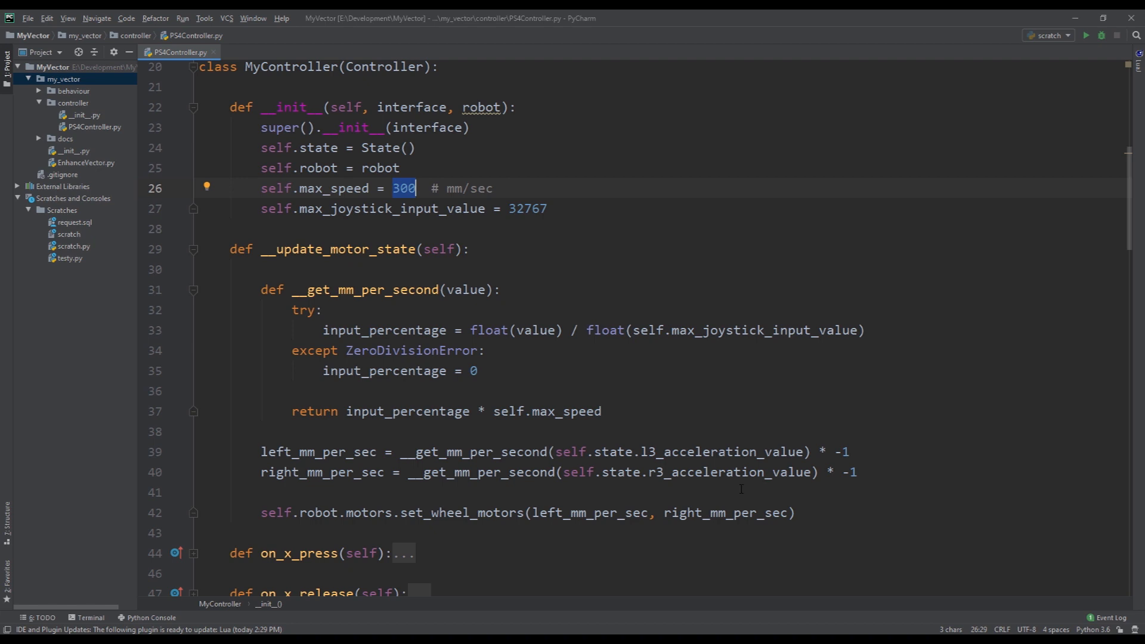
double_click(318, 452)
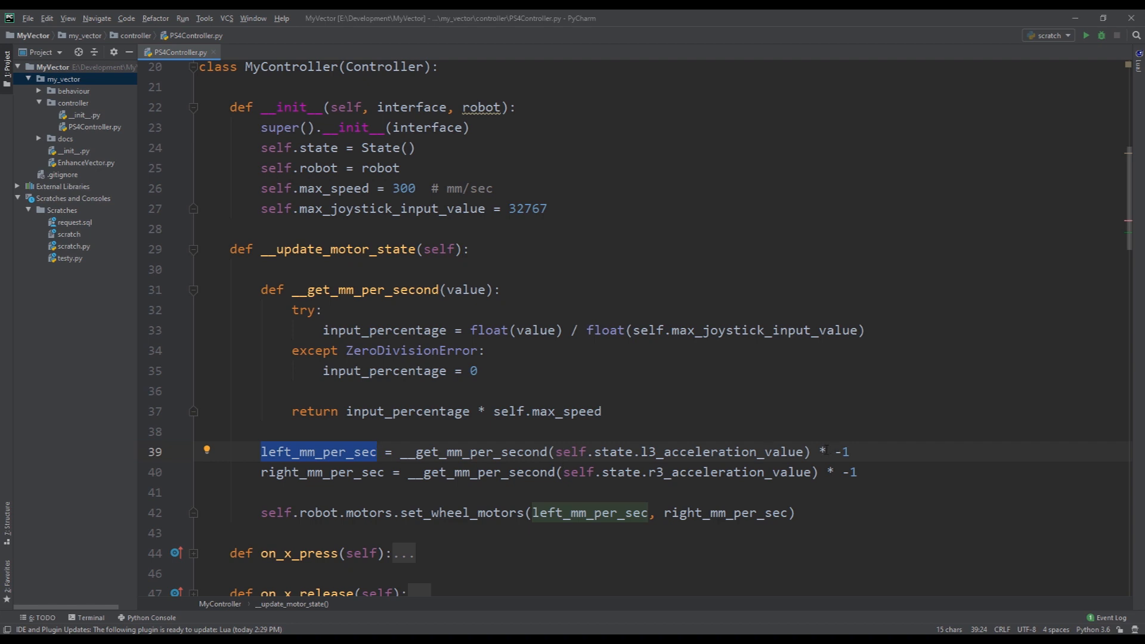
left_click(825, 452)
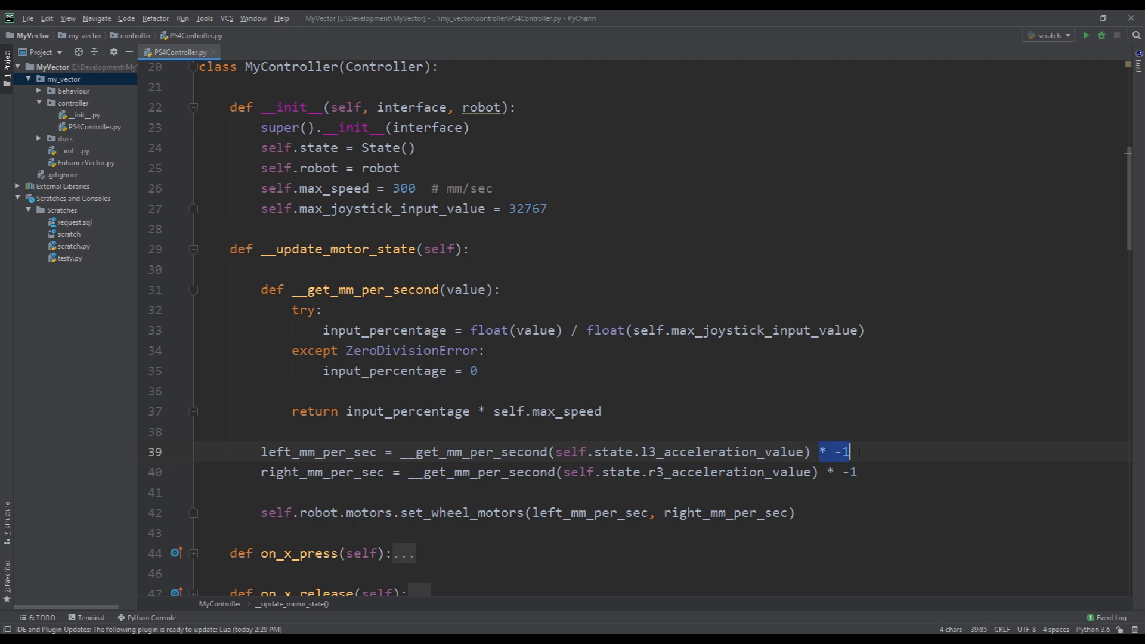
scroll("down", 3)
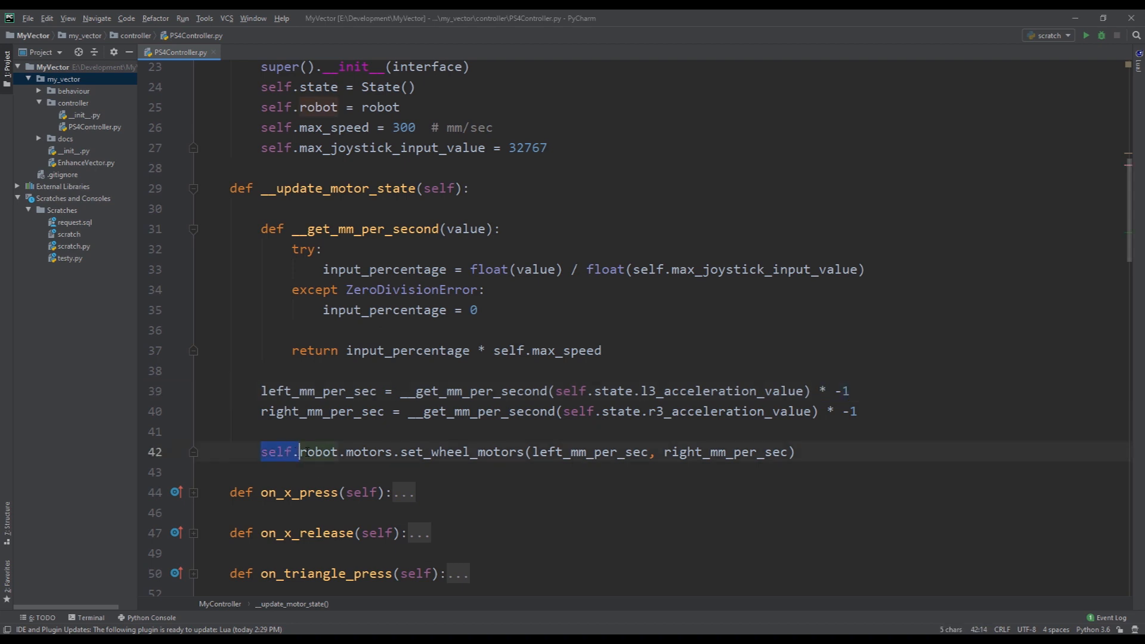
double_click(462, 451)
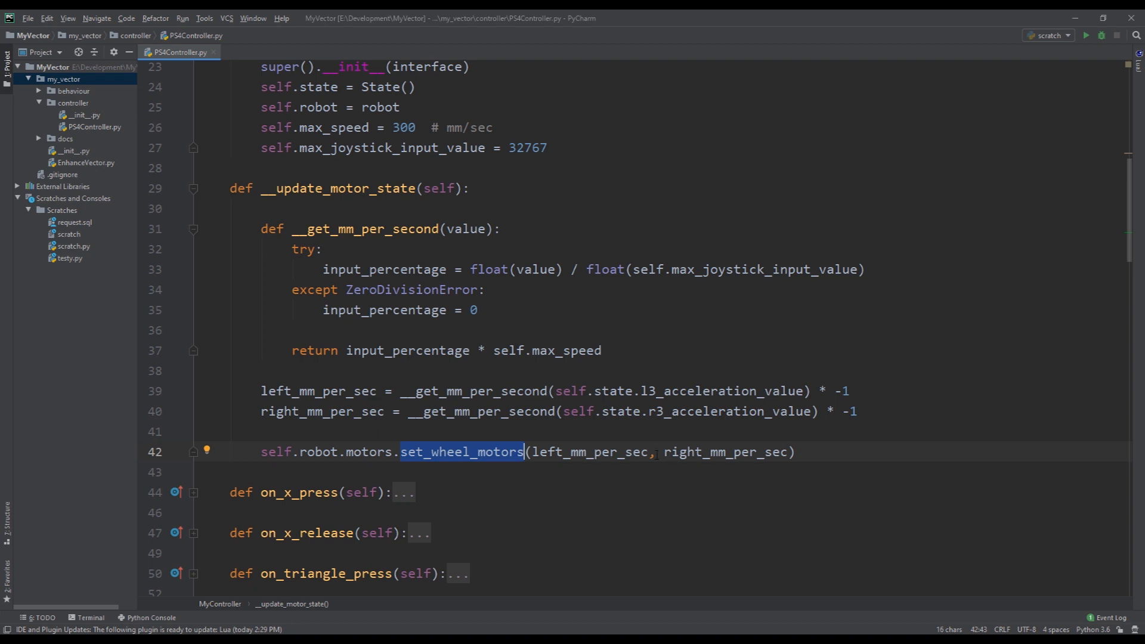
scroll("down", 3)
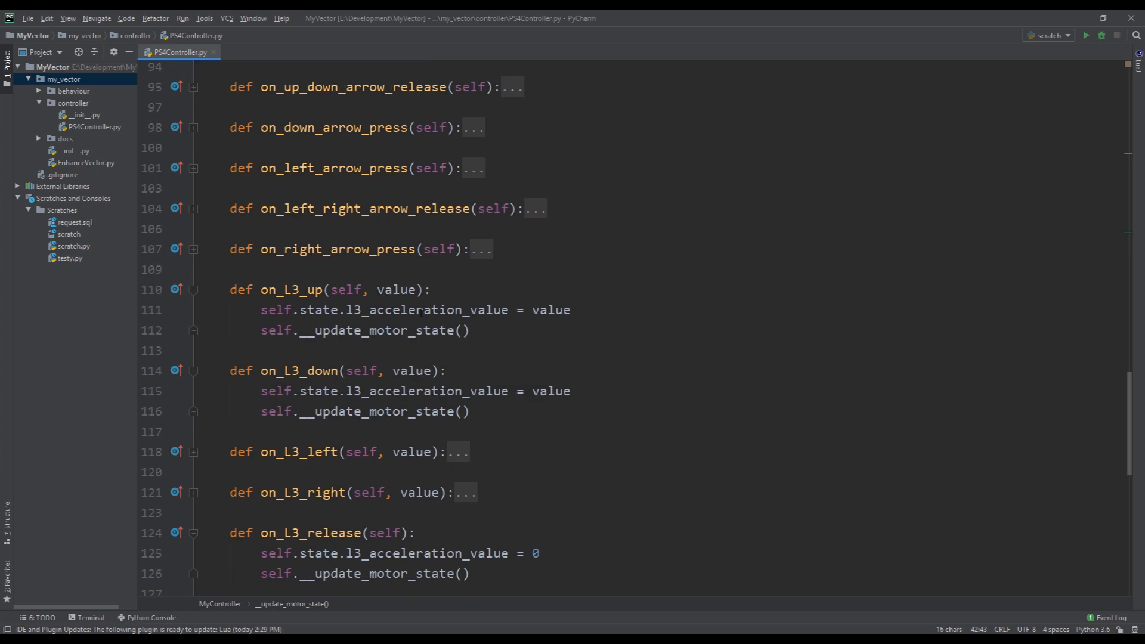
scroll("down", 3)
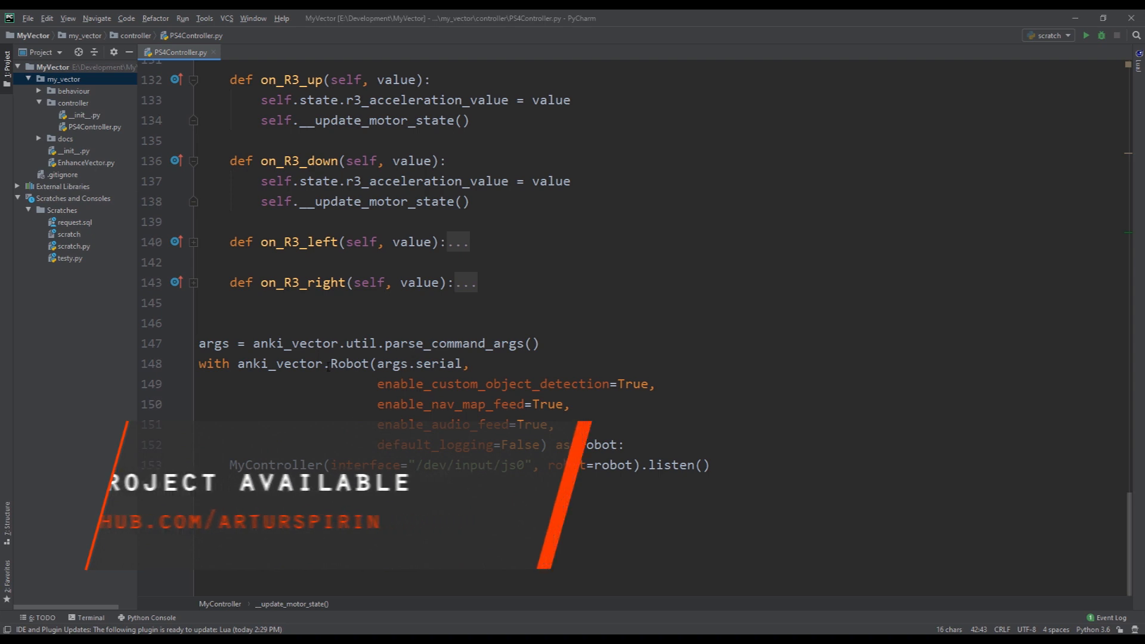
scroll("up", 3)
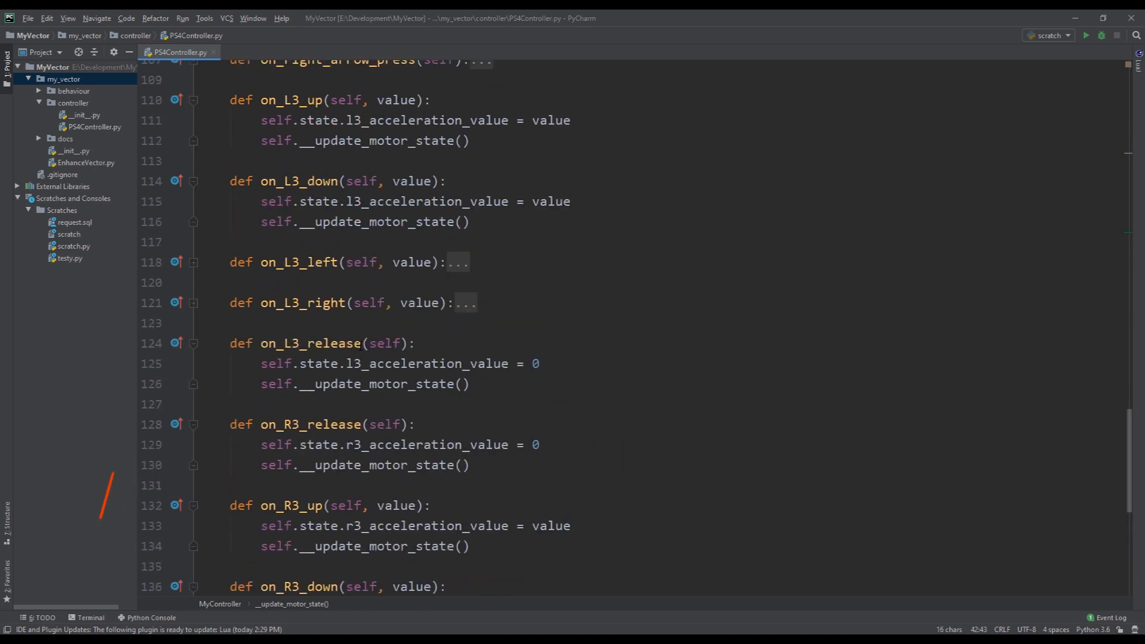
scroll("up", 3)
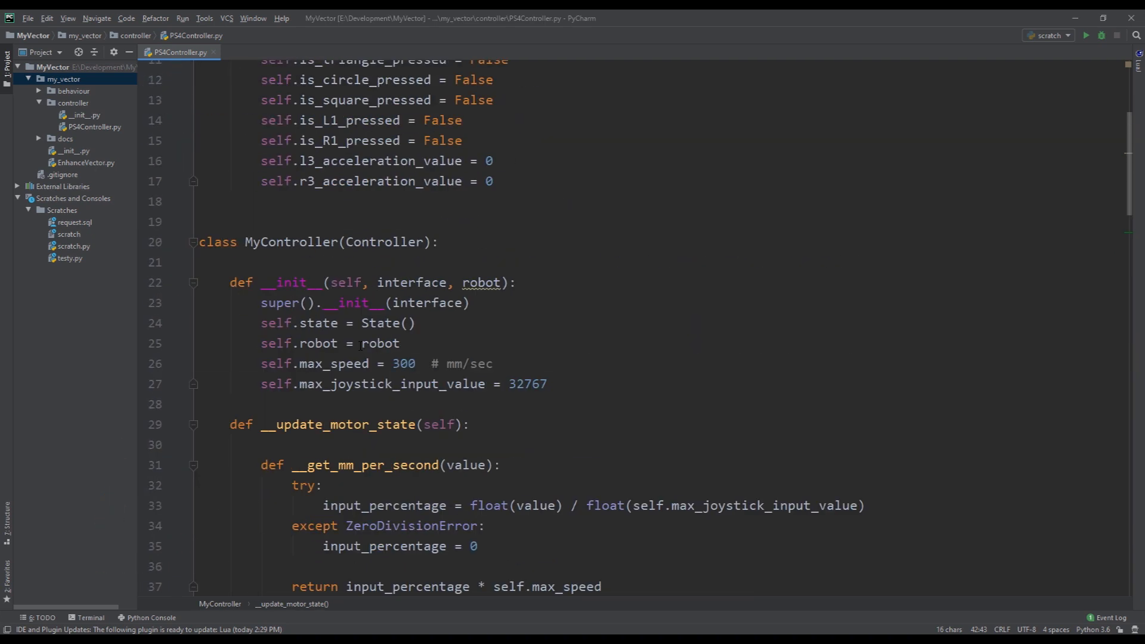
scroll("up", 3)
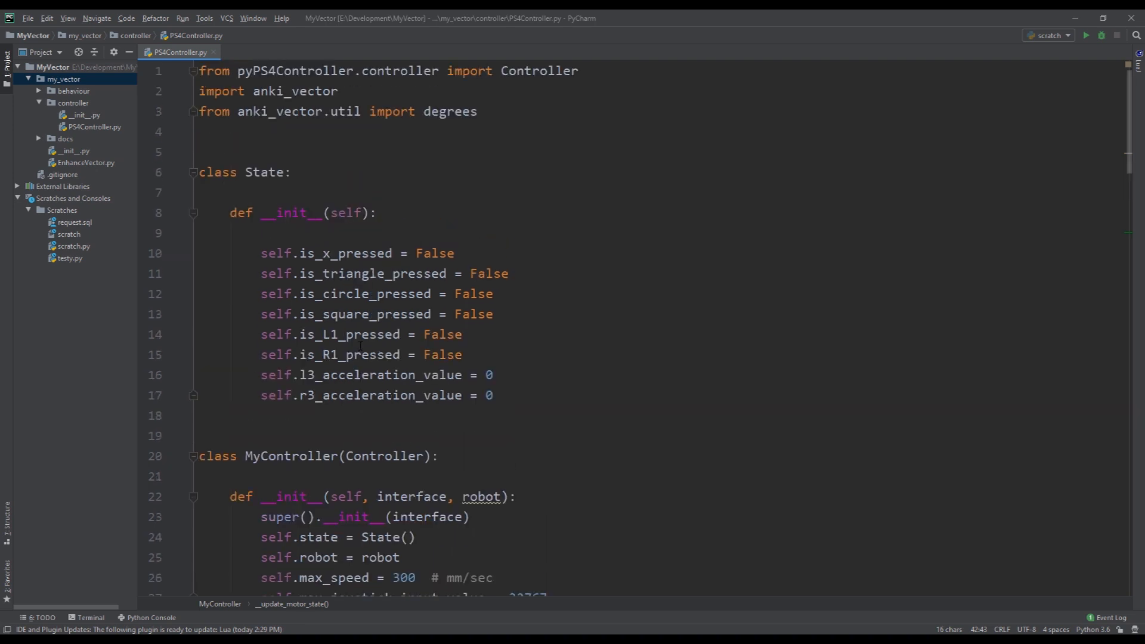